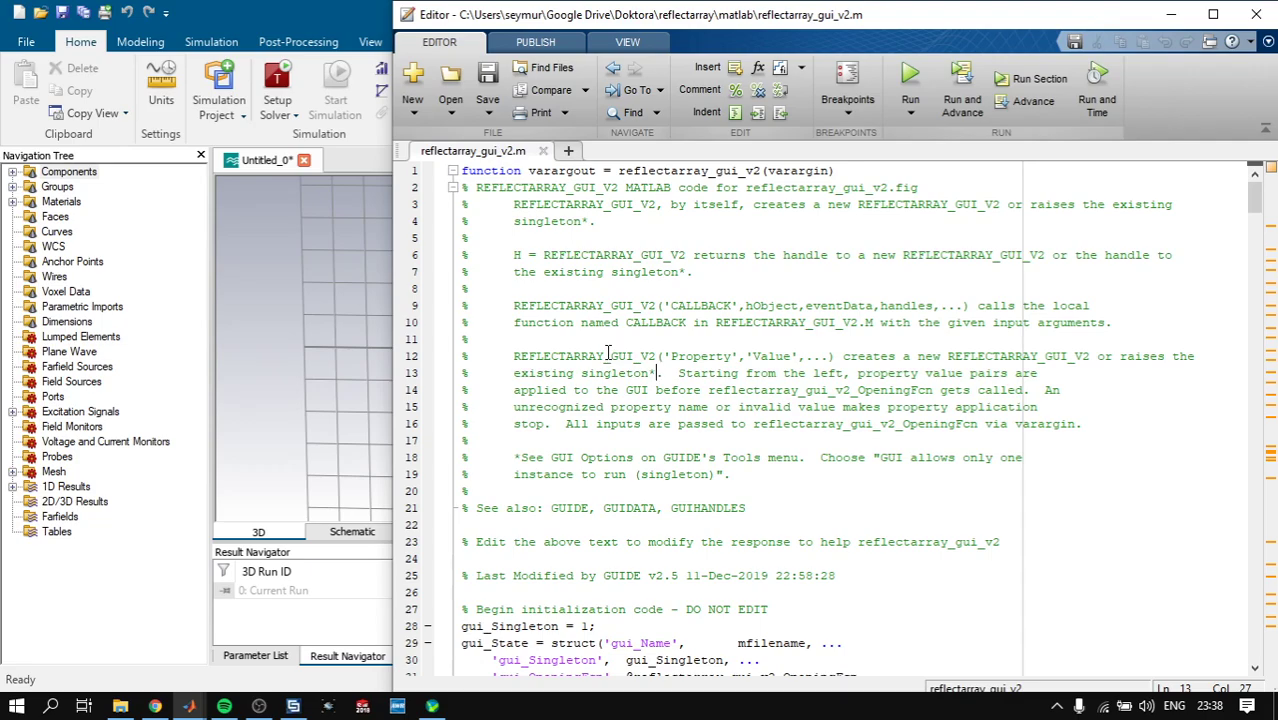
{"action": "mouse_move", "coordinate": [827, 271]}
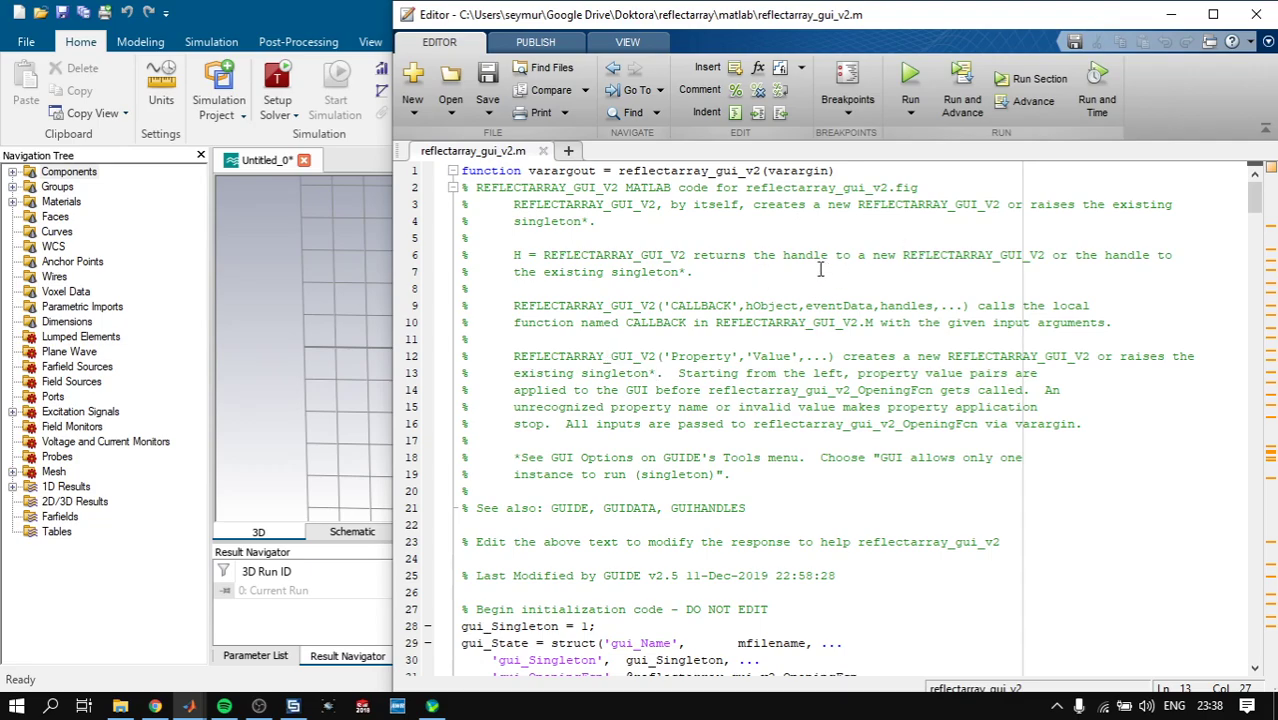
{"action": "mouse_move", "coordinate": [822, 268]}
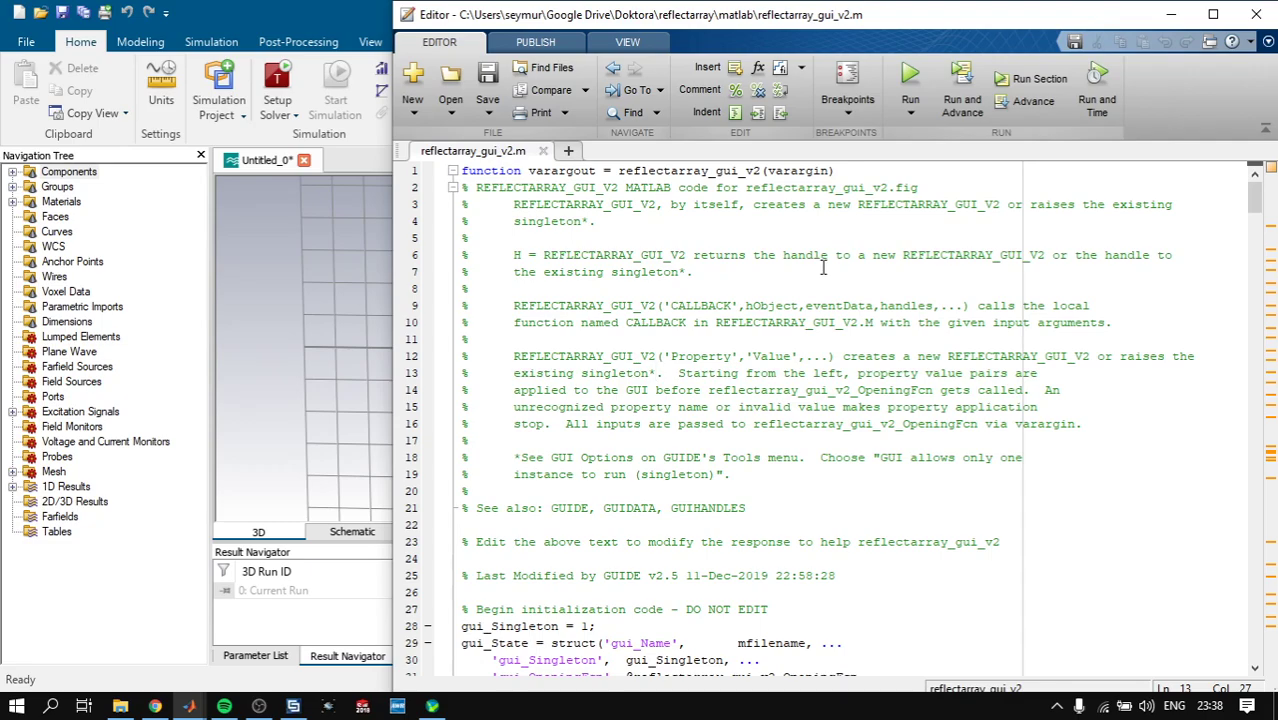
{"action": "mouse_move", "coordinate": [824, 266]}
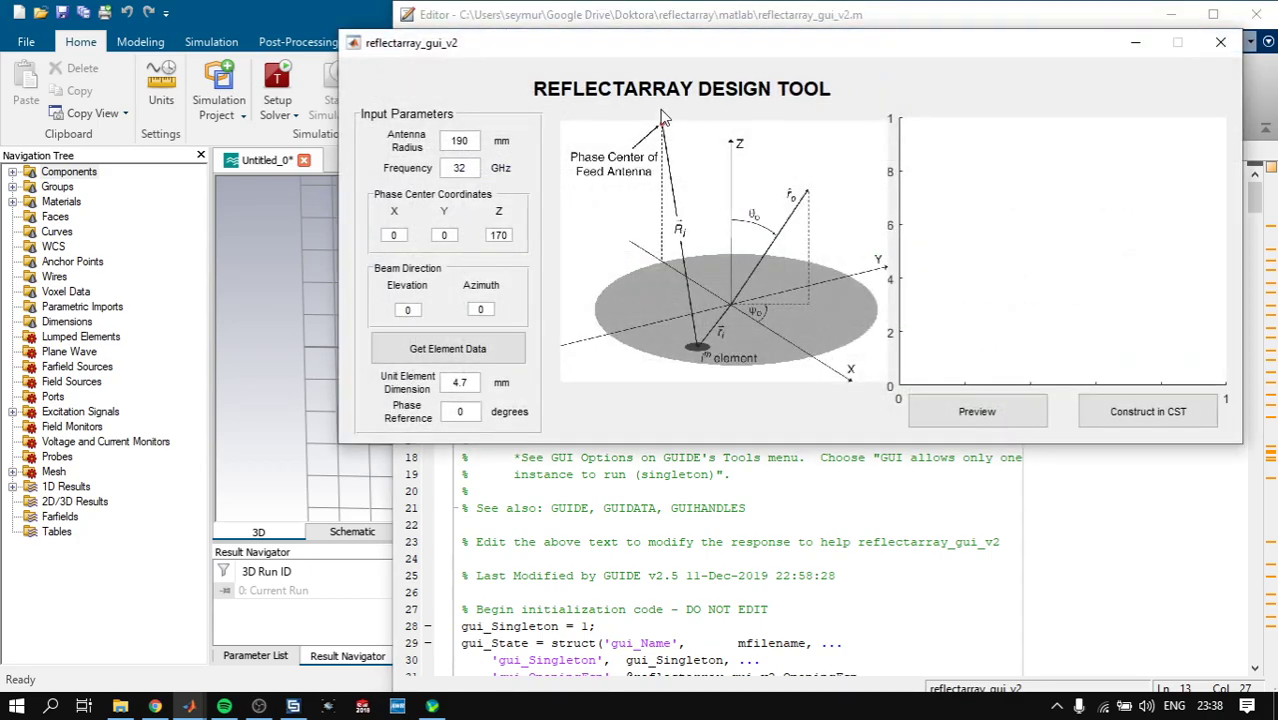
{"action": "mouse_move", "coordinate": [730, 200]}
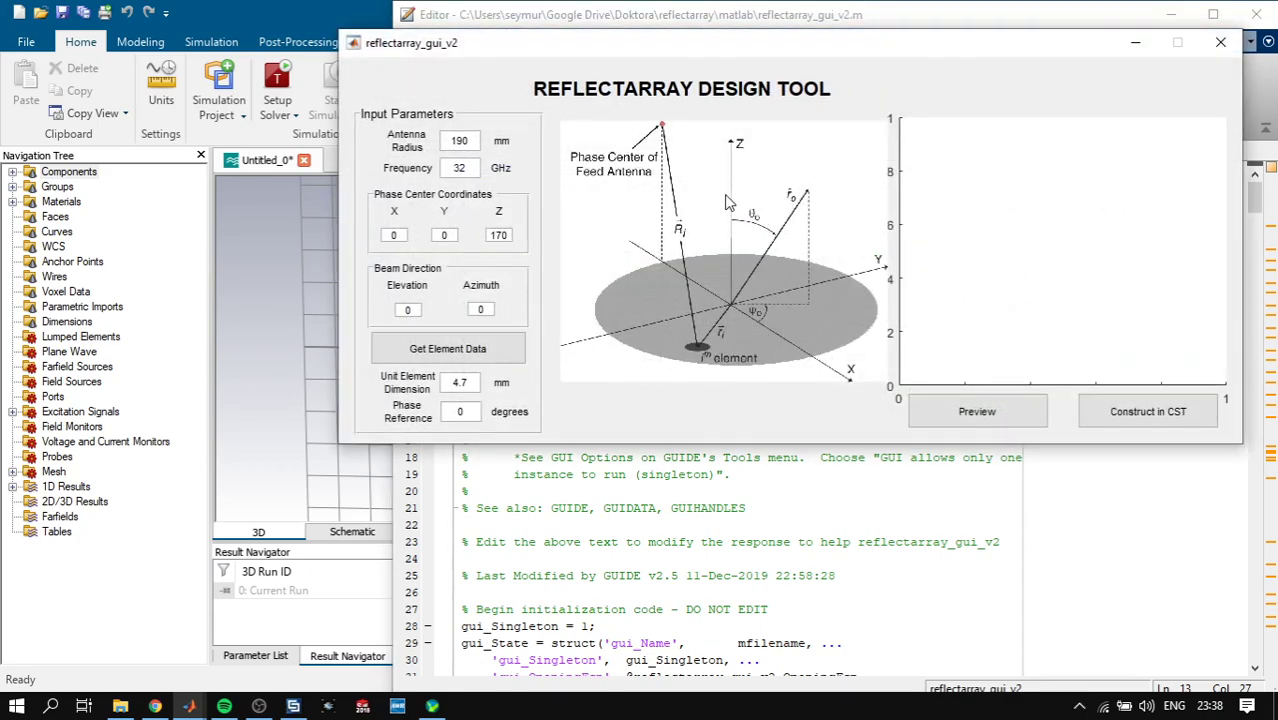
Launch reflectarray_gui_v2 (190 mm, 32 GHz, 4.7 mm element) and load the element data
{"action": "left_click", "coordinate": [447, 348]}
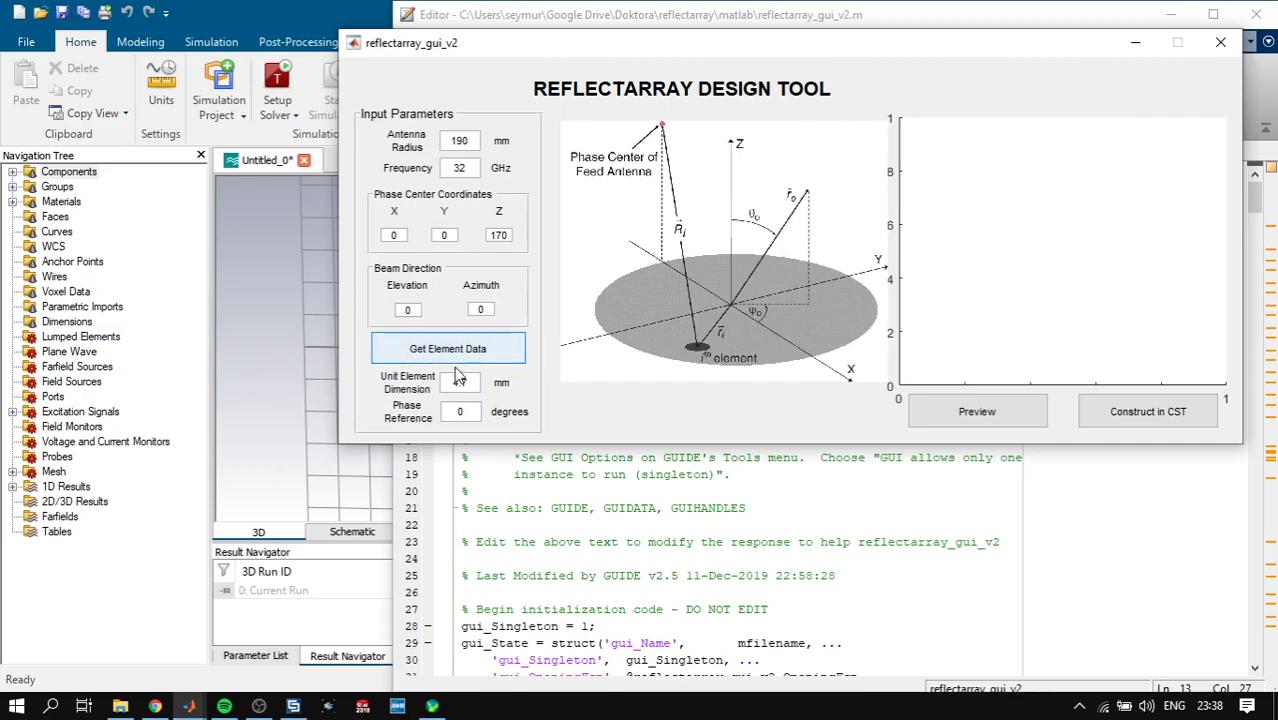
{"action": "left_click", "coordinate": [447, 348]}
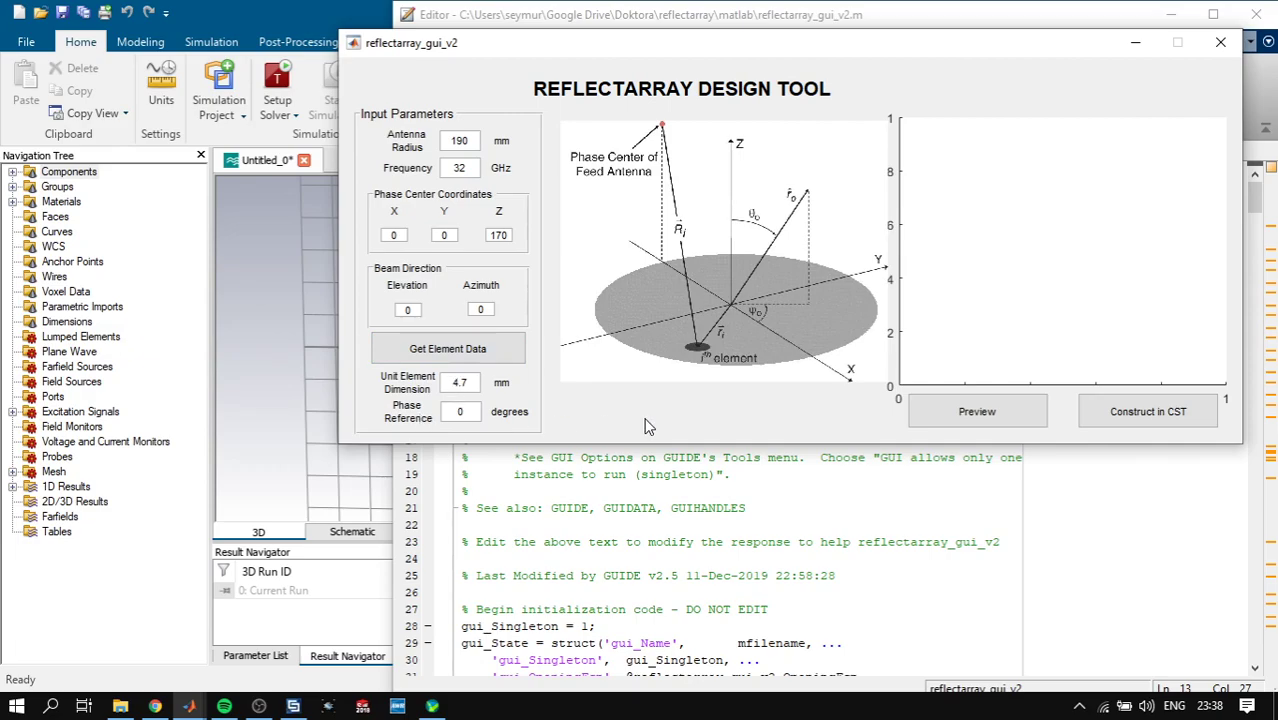
{"action": "mouse_move", "coordinate": [647, 423]}
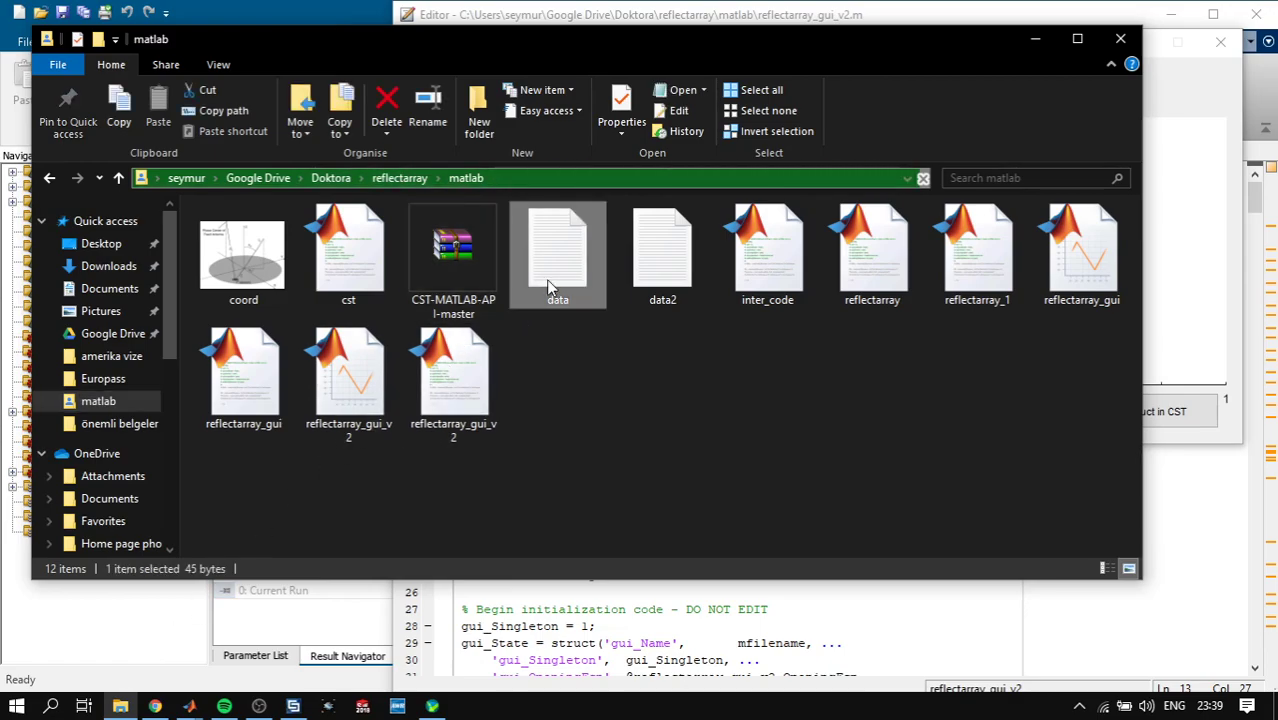
Review the data file's phase–size pairs, 140/0.2 through −175/4.5, then close Notepad unchanged
{"action": "double_click", "coordinate": [557, 253]}
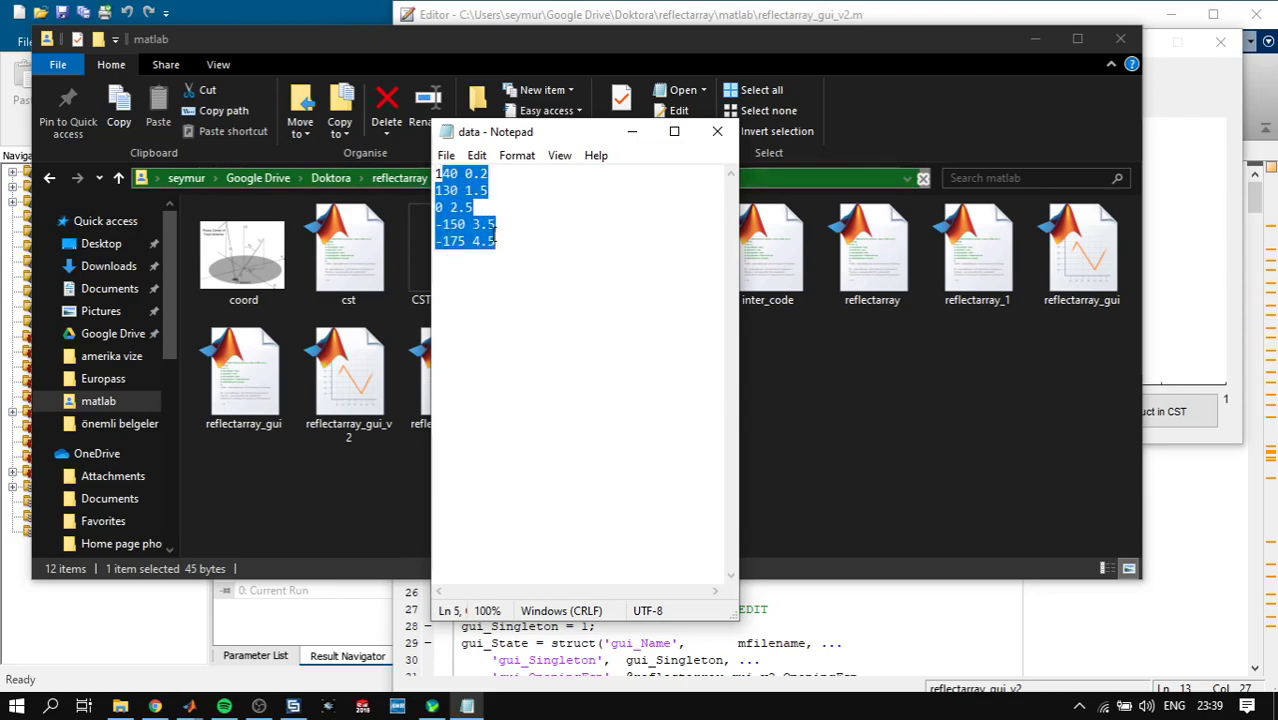
{"action": "left_click", "coordinate": [450, 173]}
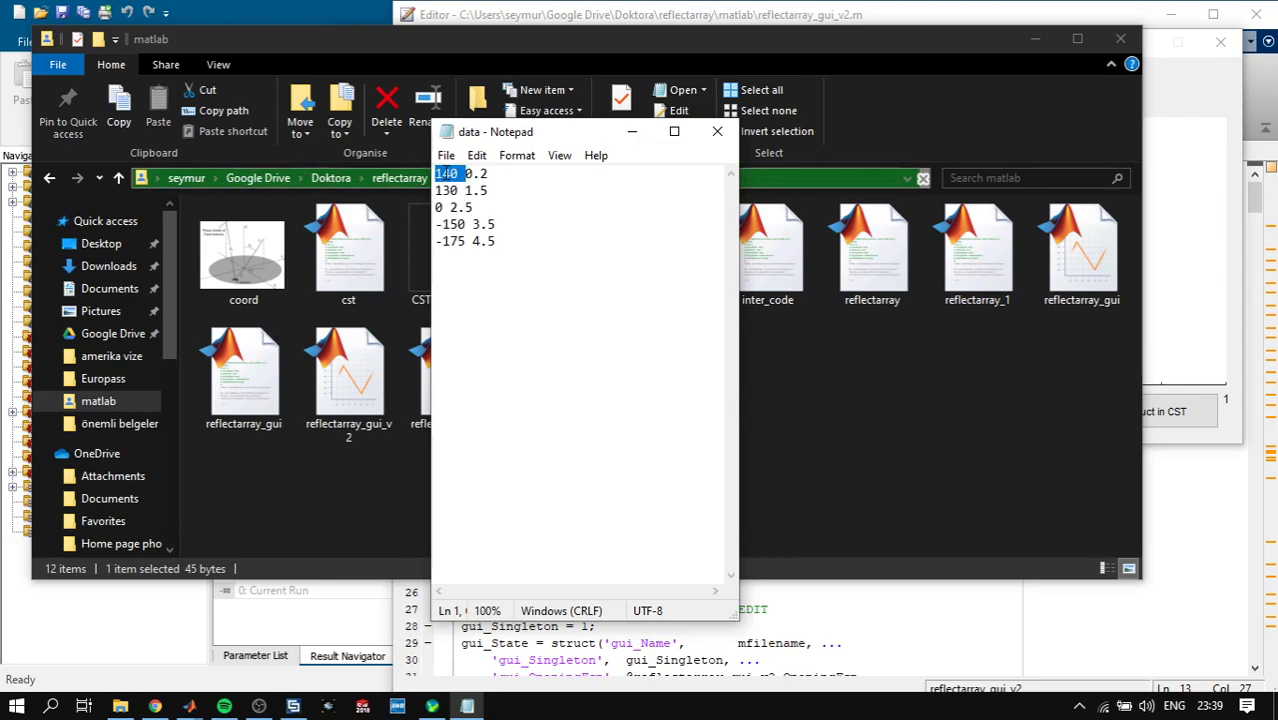
{"action": "double_click", "coordinate": [479, 173]}
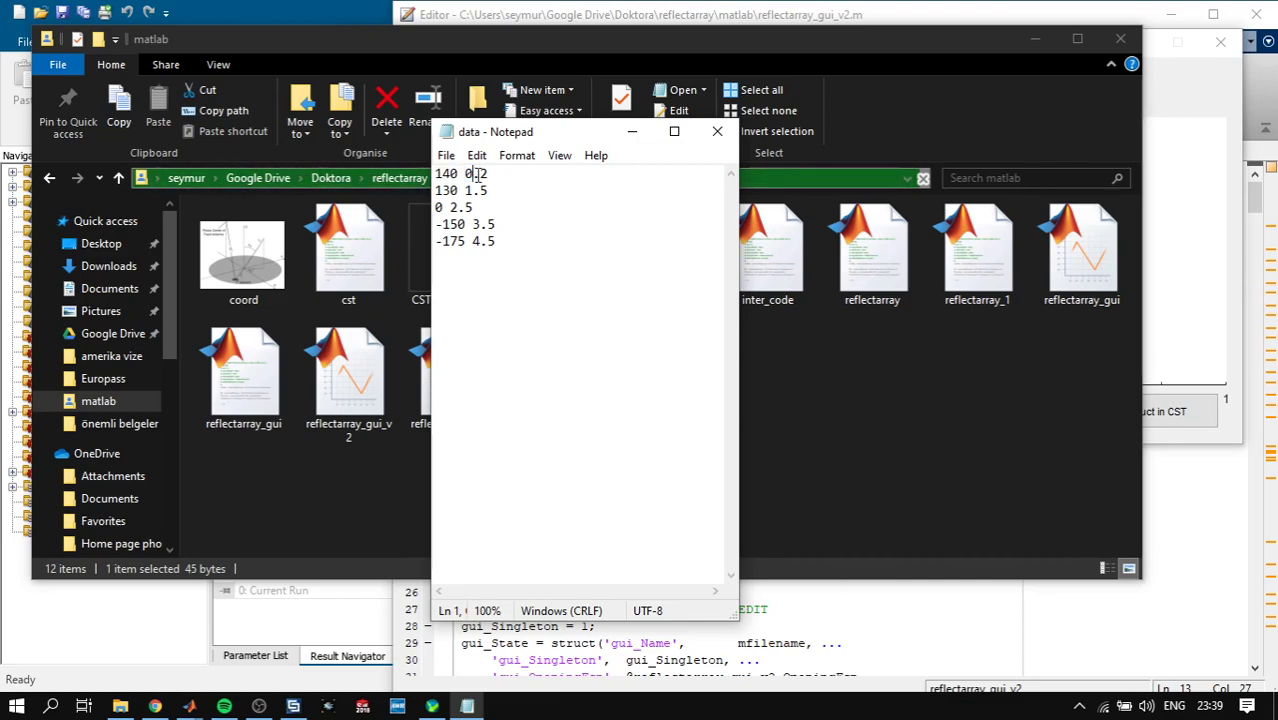
{"action": "double_click", "coordinate": [477, 173]}
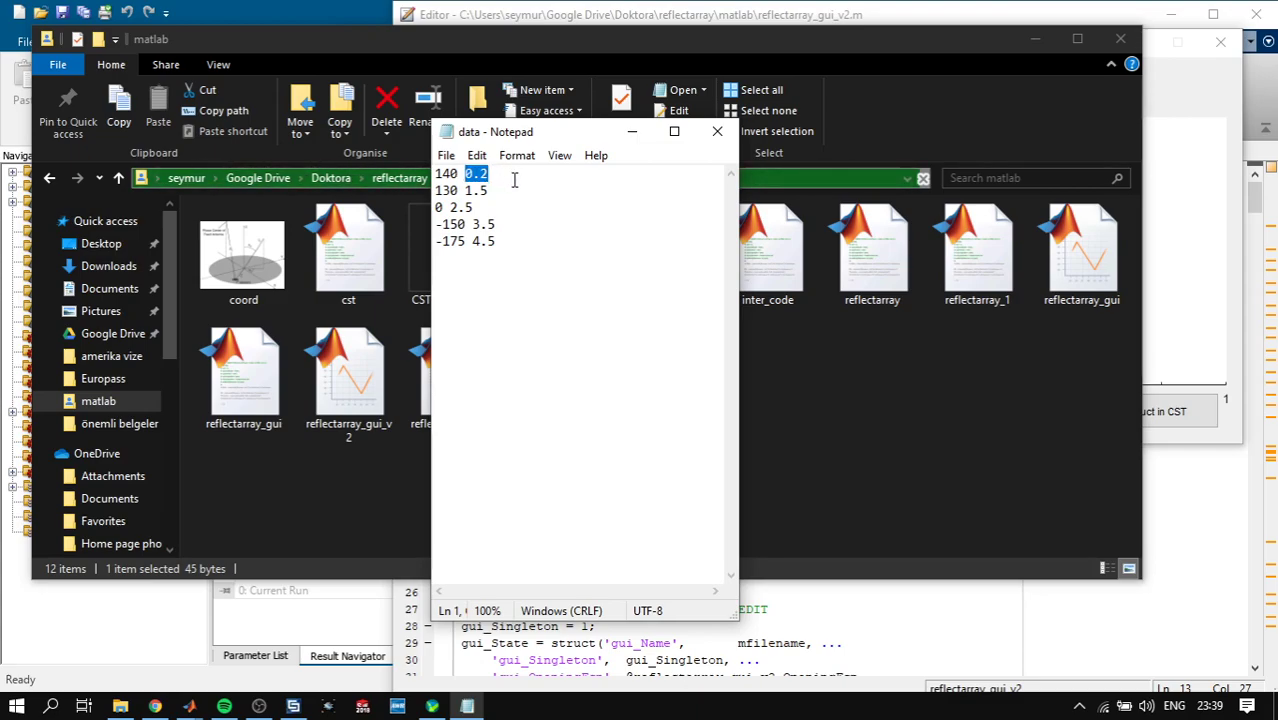
{"action": "left_click", "coordinate": [467, 244]}
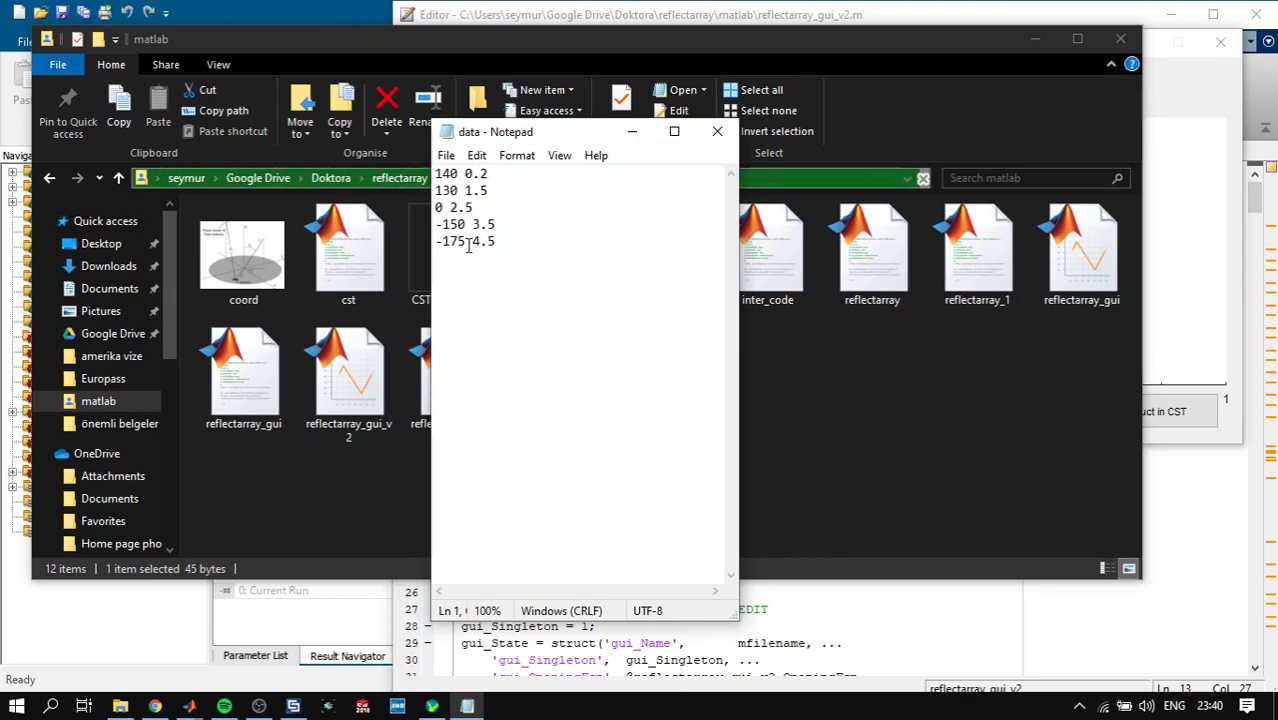
{"action": "double_click", "coordinate": [450, 241]}
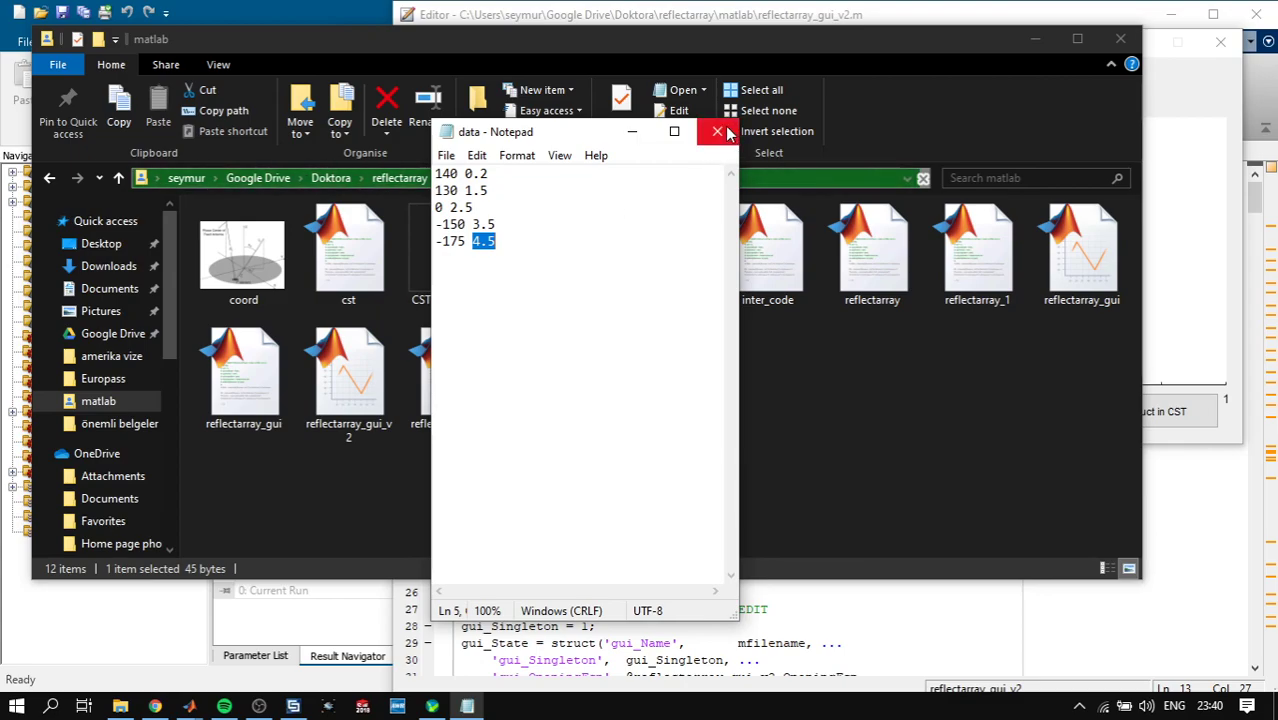
{"action": "left_click", "coordinate": [717, 131]}
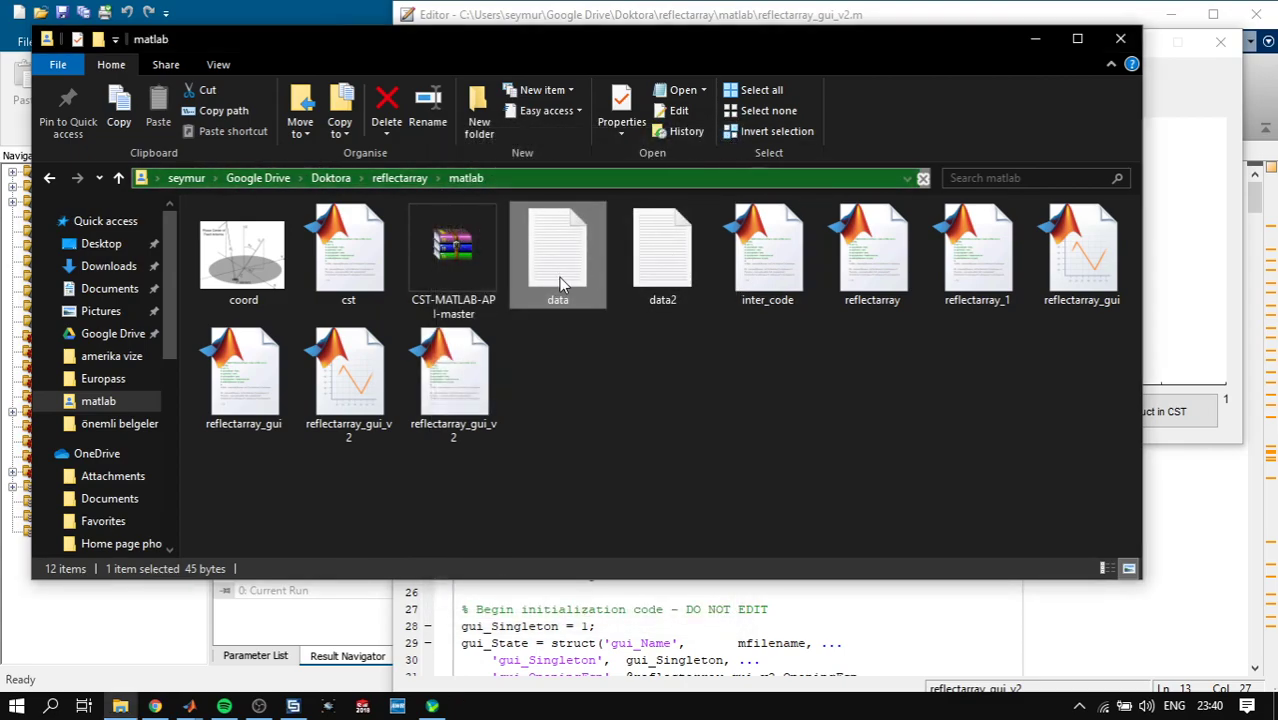
{"action": "double_click", "coordinate": [662, 250]}
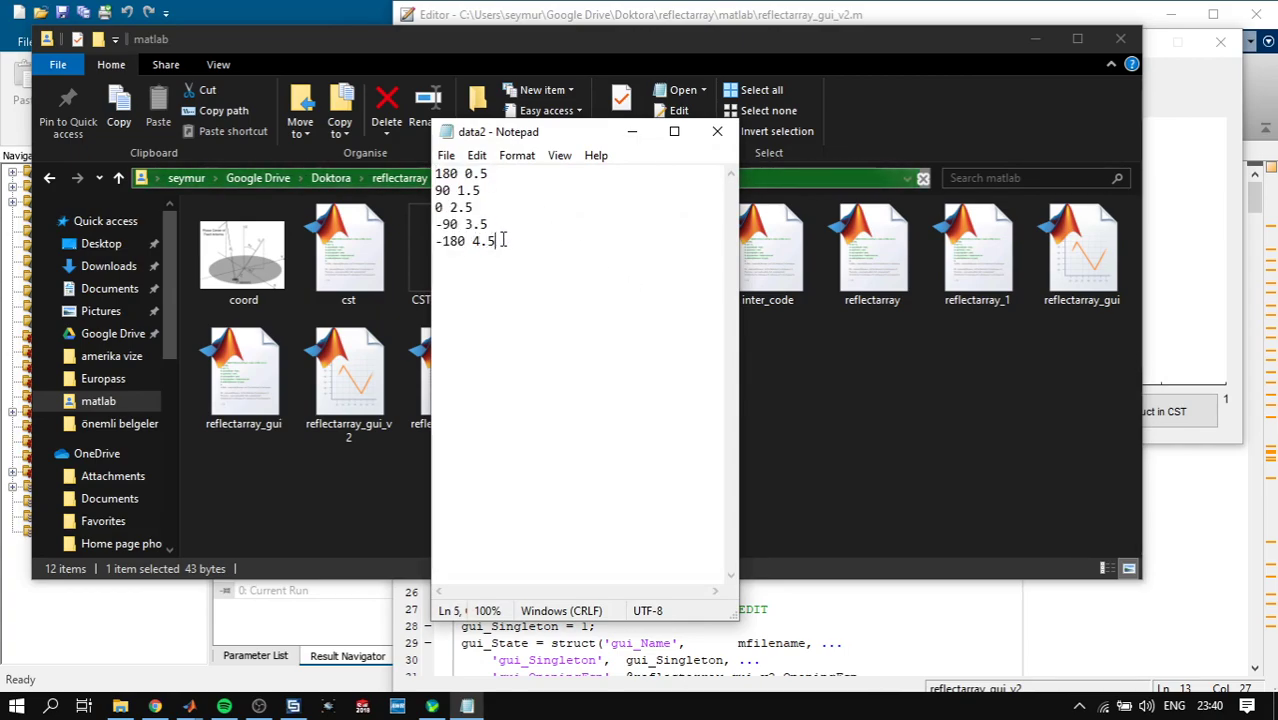
{"action": "key", "text": "ctrl+a"}
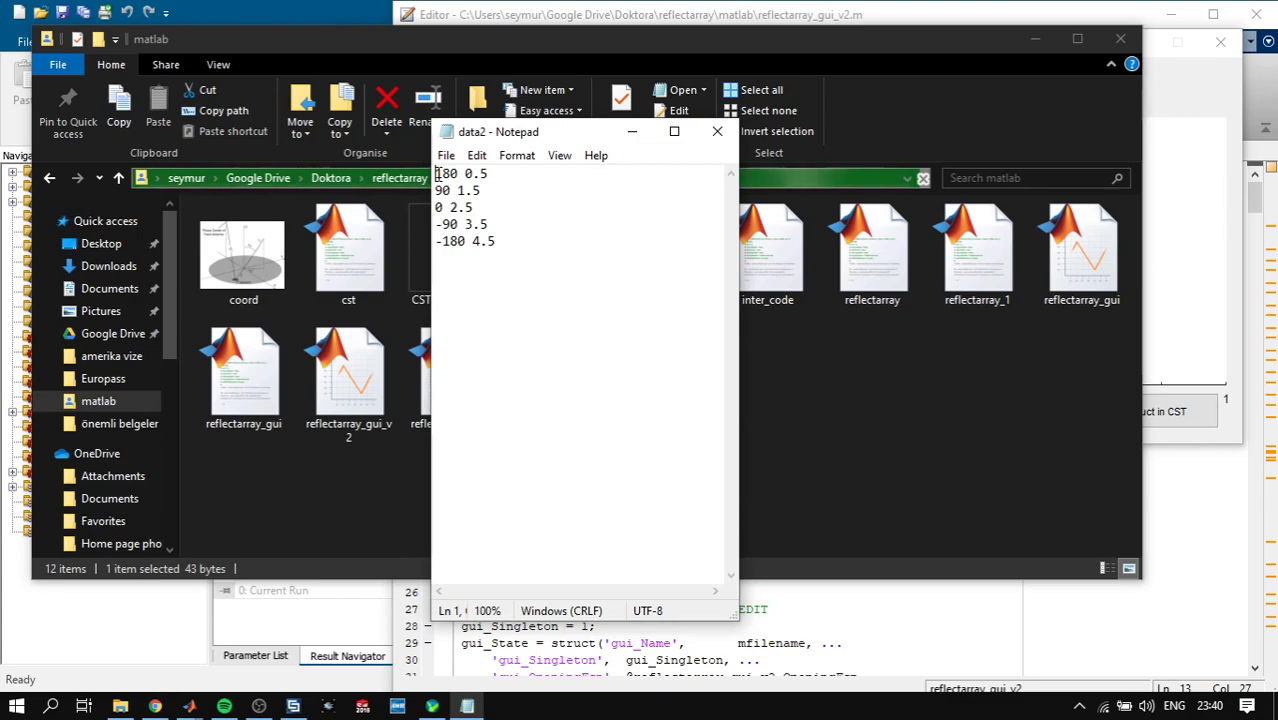
{"action": "mouse_move", "coordinate": [717, 131]}
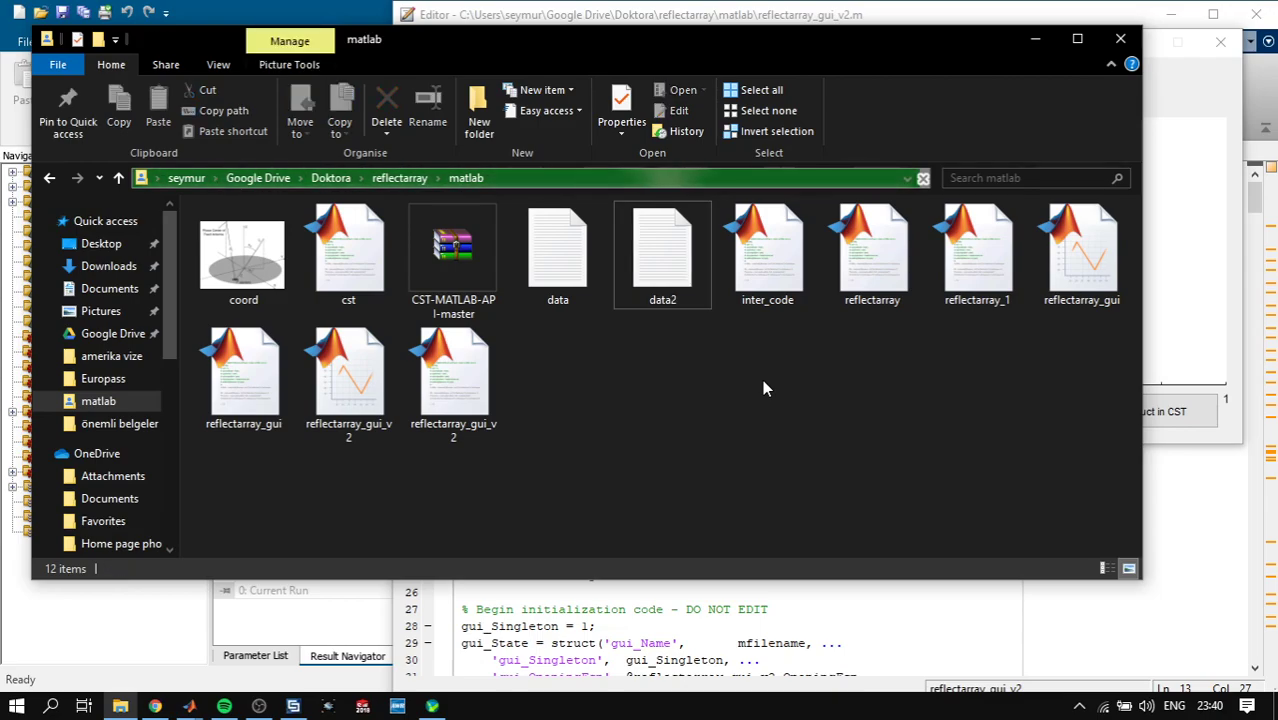
{"action": "double_click", "coordinate": [662, 250]}
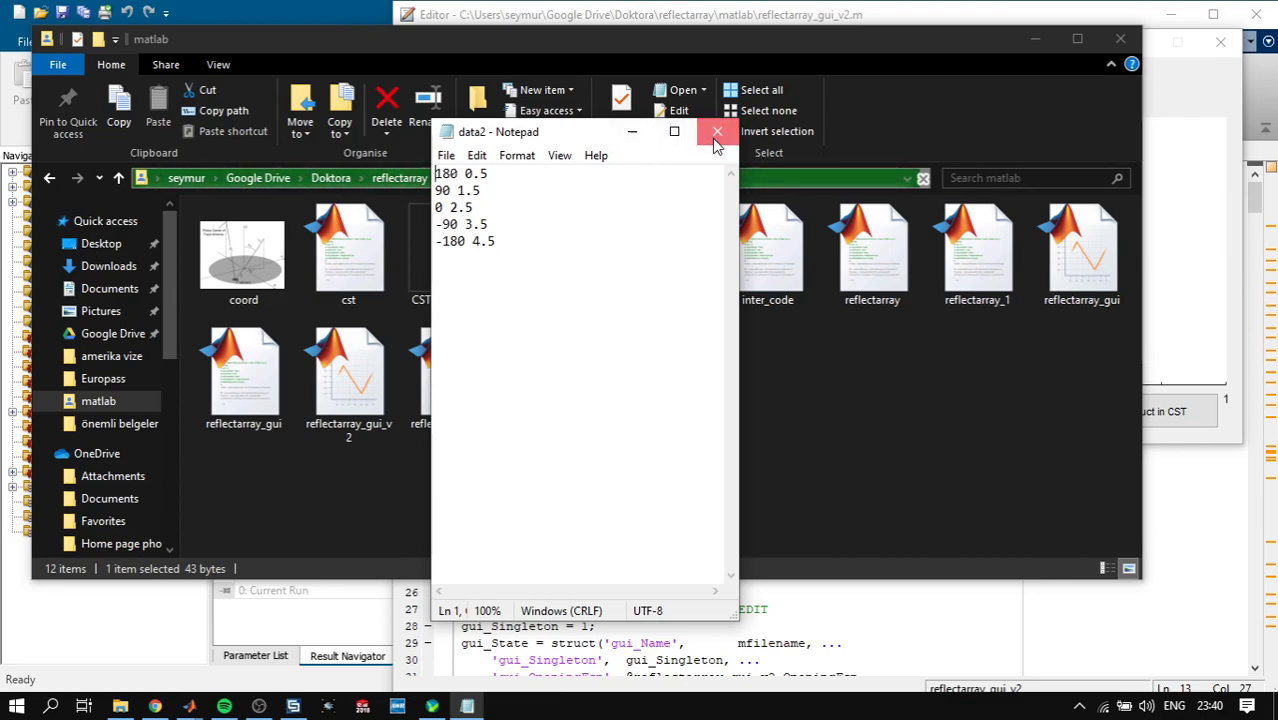
{"action": "left_click", "coordinate": [716, 131]}
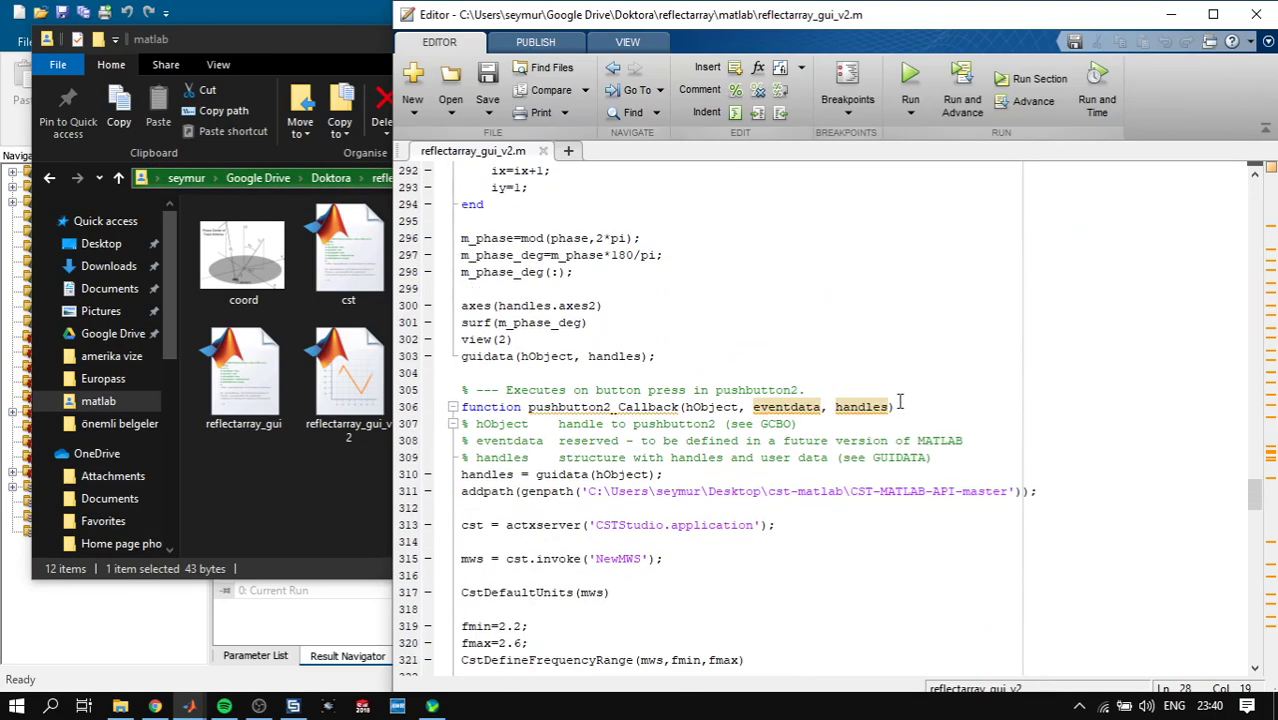
Find pushbutton2_Callback and highlight where the data variable fills the phase and dimension vectors
{"action": "scroll", "scroll_direction": "down", "scroll_amount": 3}
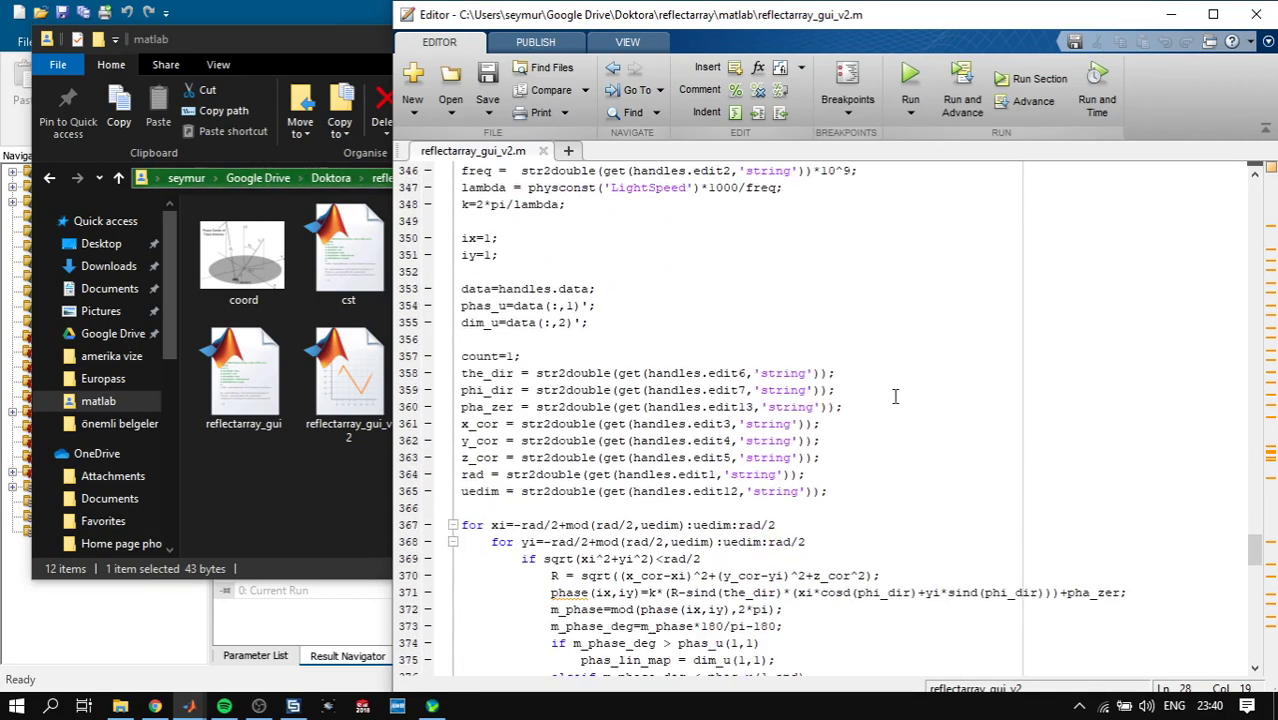
{"action": "scroll", "scroll_direction": "down", "scroll_amount": 3}
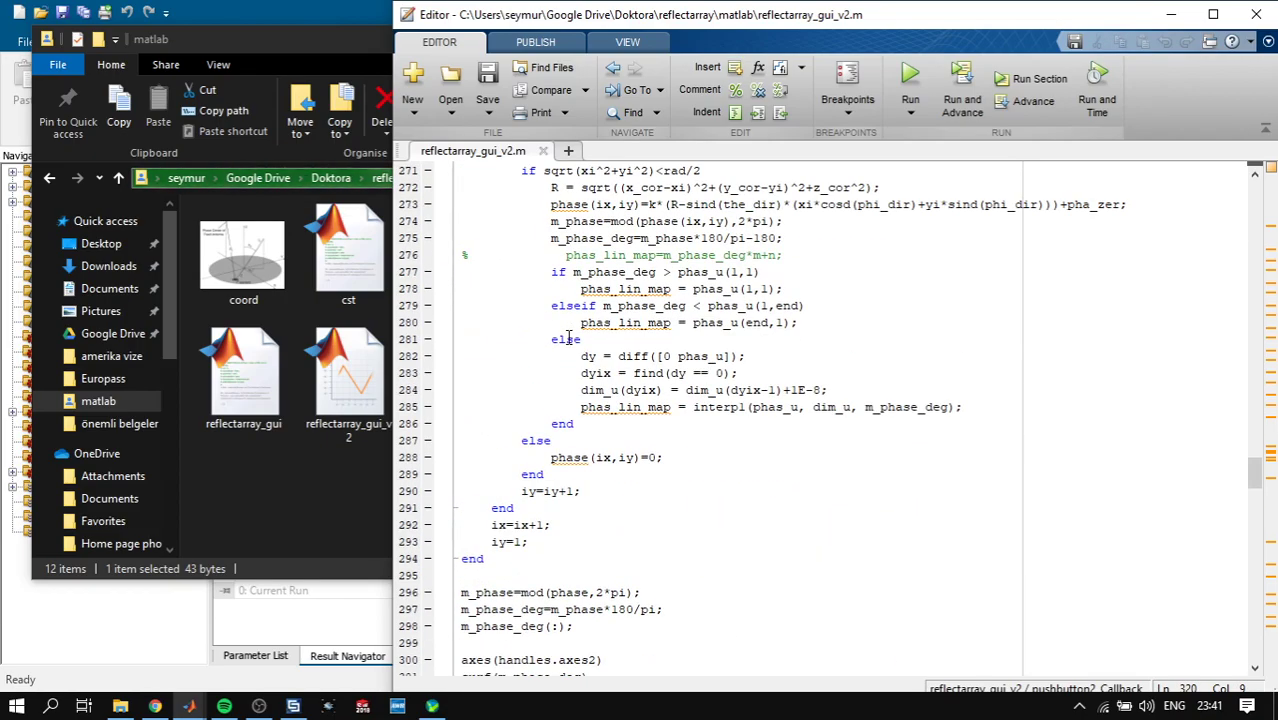
{"action": "scroll", "scroll_direction": "up", "scroll_amount": 3}
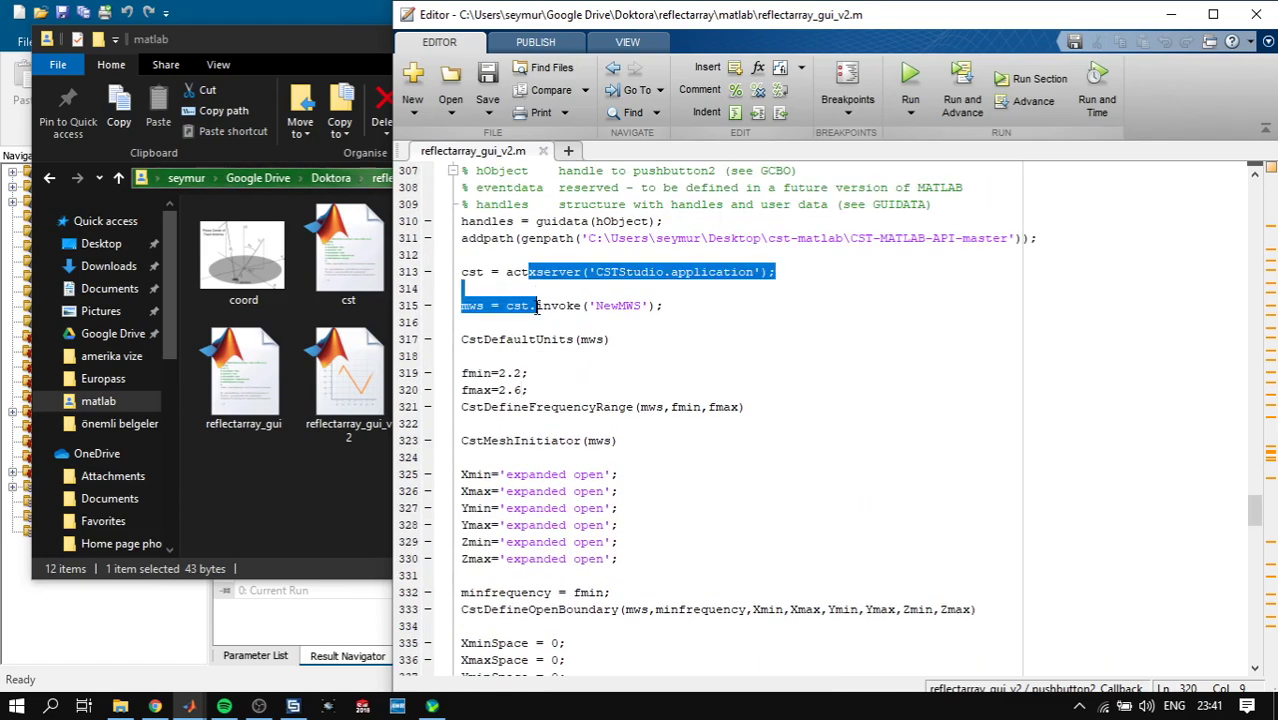
{"action": "scroll", "scroll_direction": "down", "scroll_amount": 3}
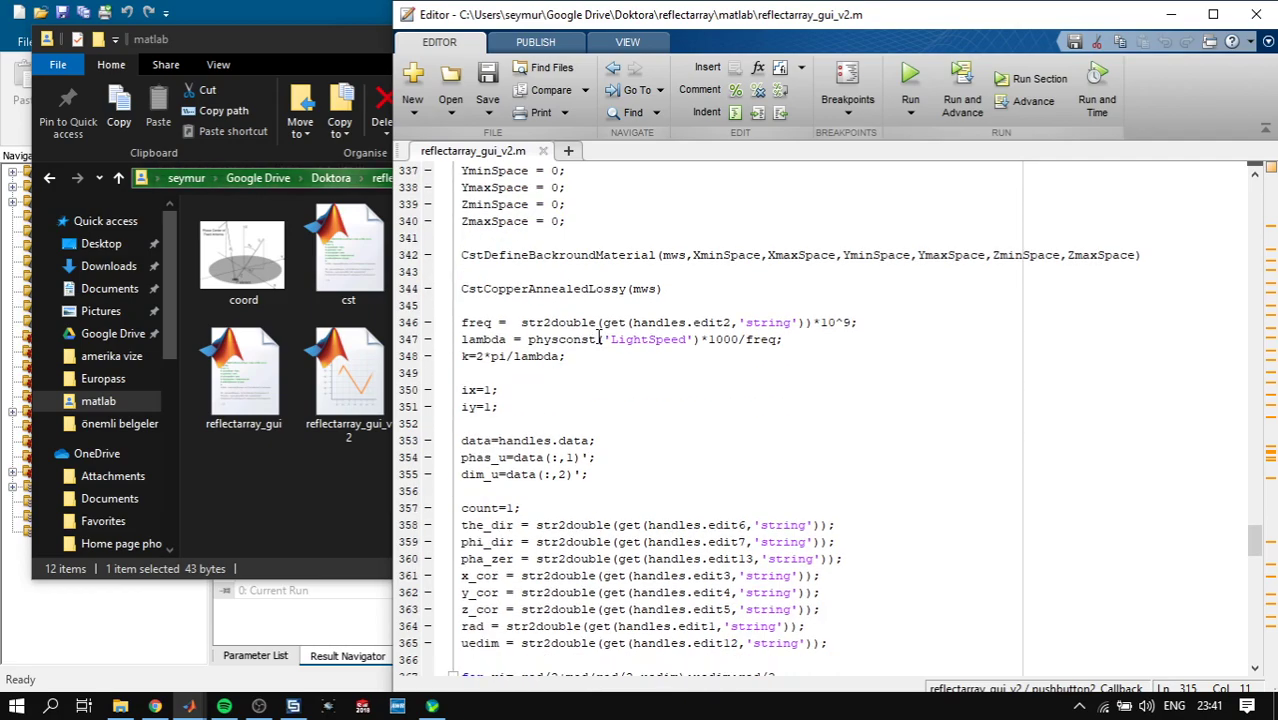
{"action": "scroll", "scroll_direction": "down", "scroll_amount": 3}
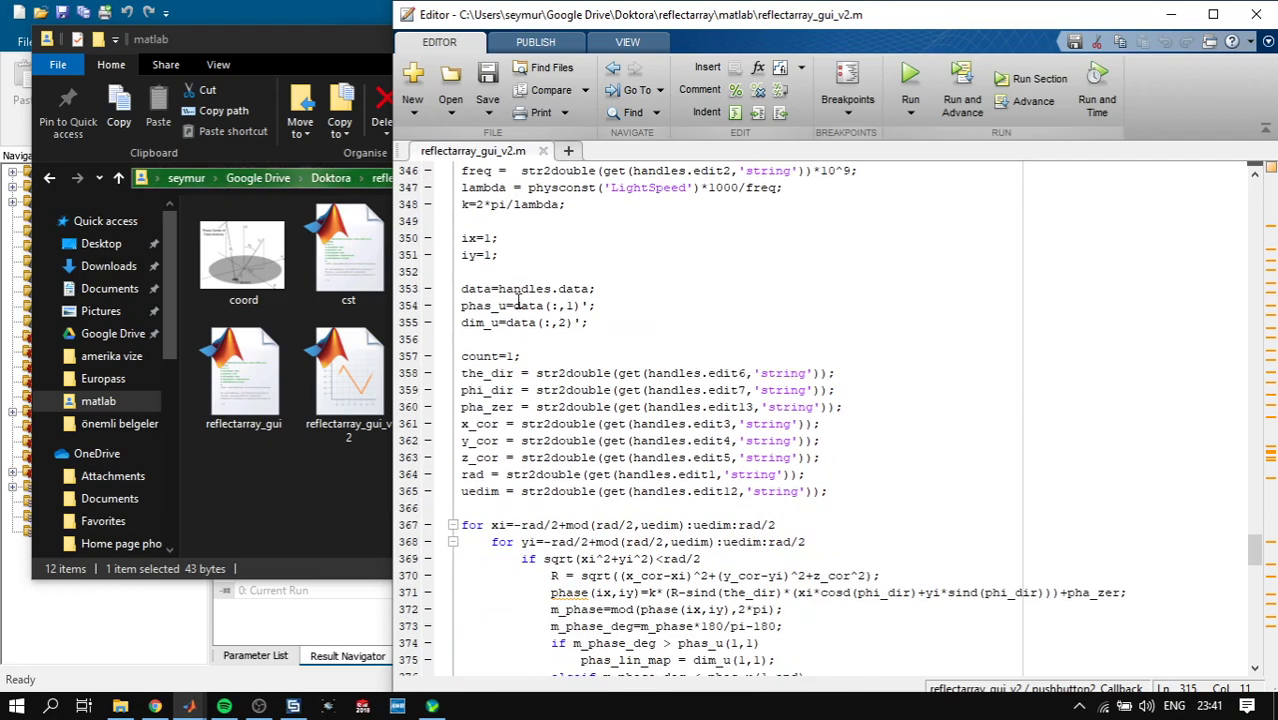
{"action": "double_click", "coordinate": [477, 288]}
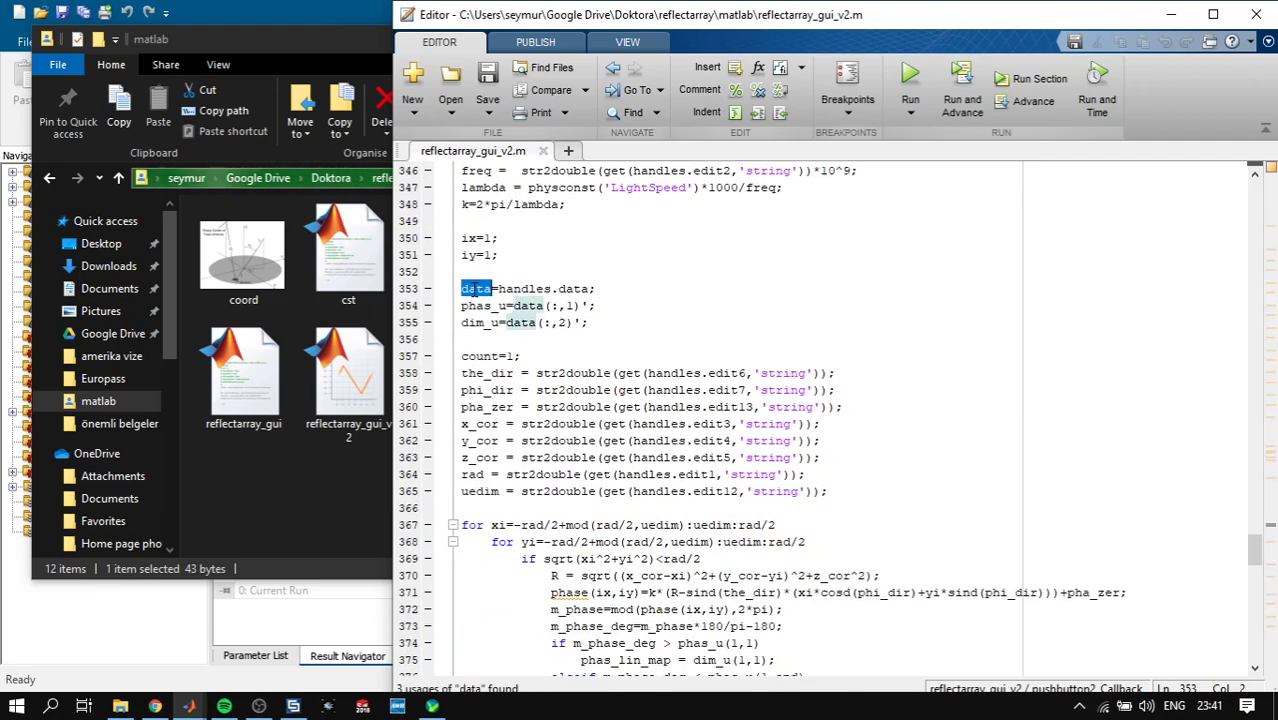
{"action": "left_click", "coordinate": [597, 288]}
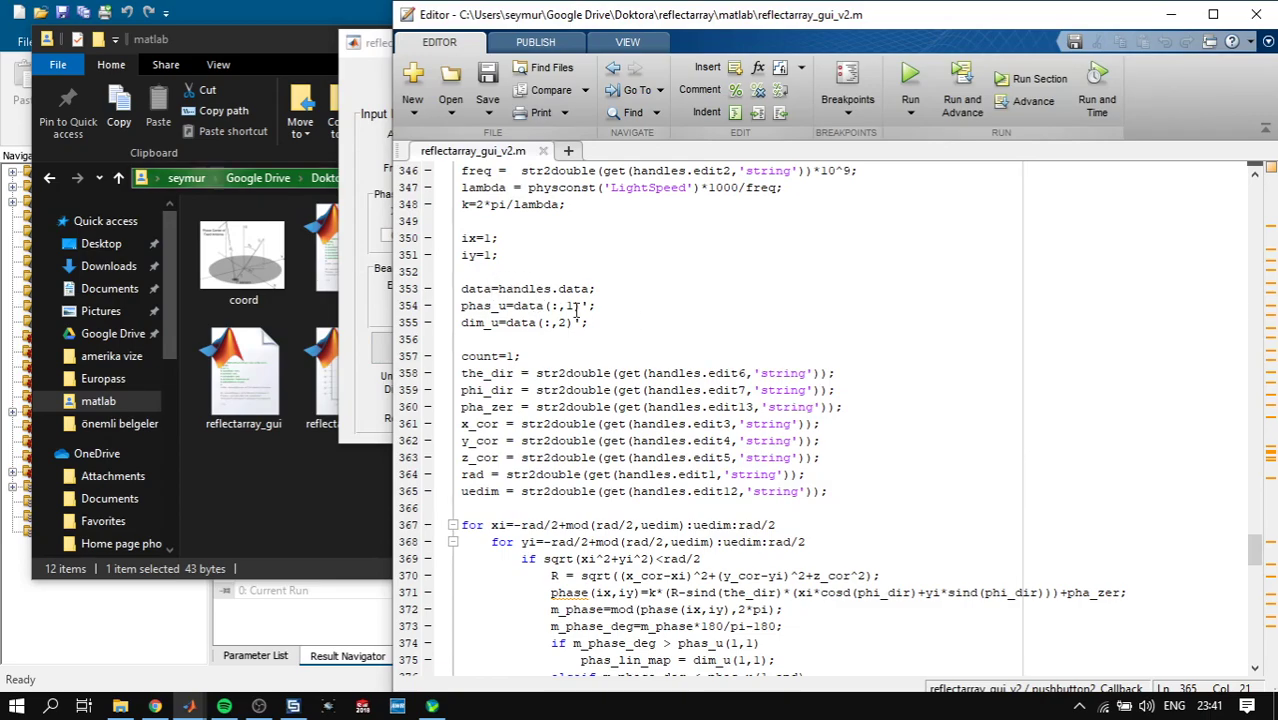
{"action": "scroll", "scroll_direction": "down", "scroll_amount": 3}
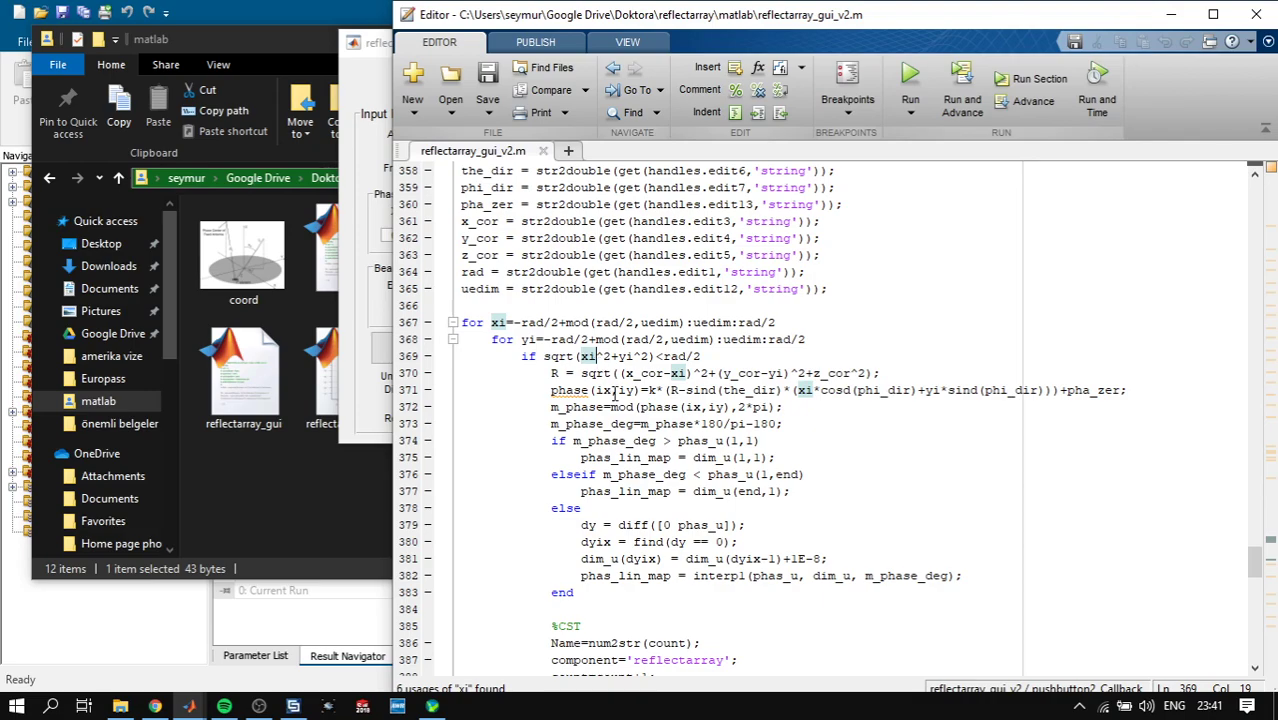
{"action": "scroll", "scroll_direction": "down", "scroll_amount": 3}
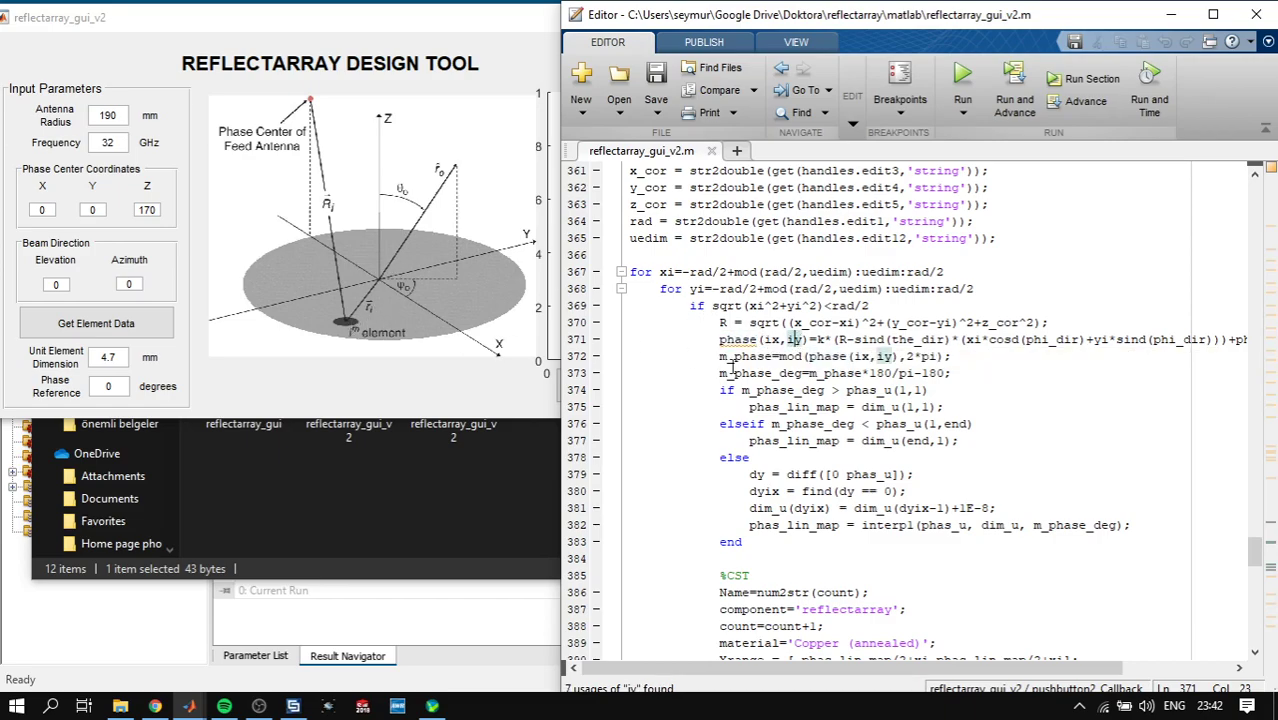
{"action": "scroll", "scroll_direction": "down", "scroll_amount": 3}
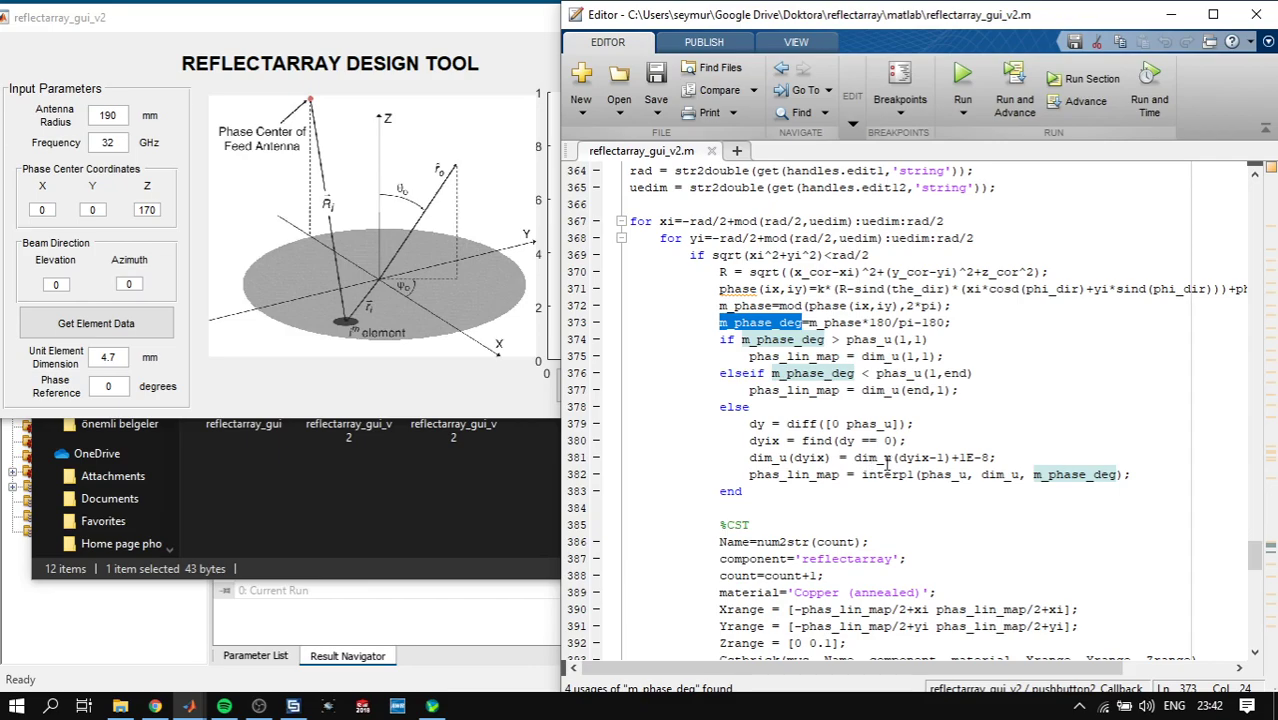
{"action": "mouse_move", "coordinate": [1051, 382]}
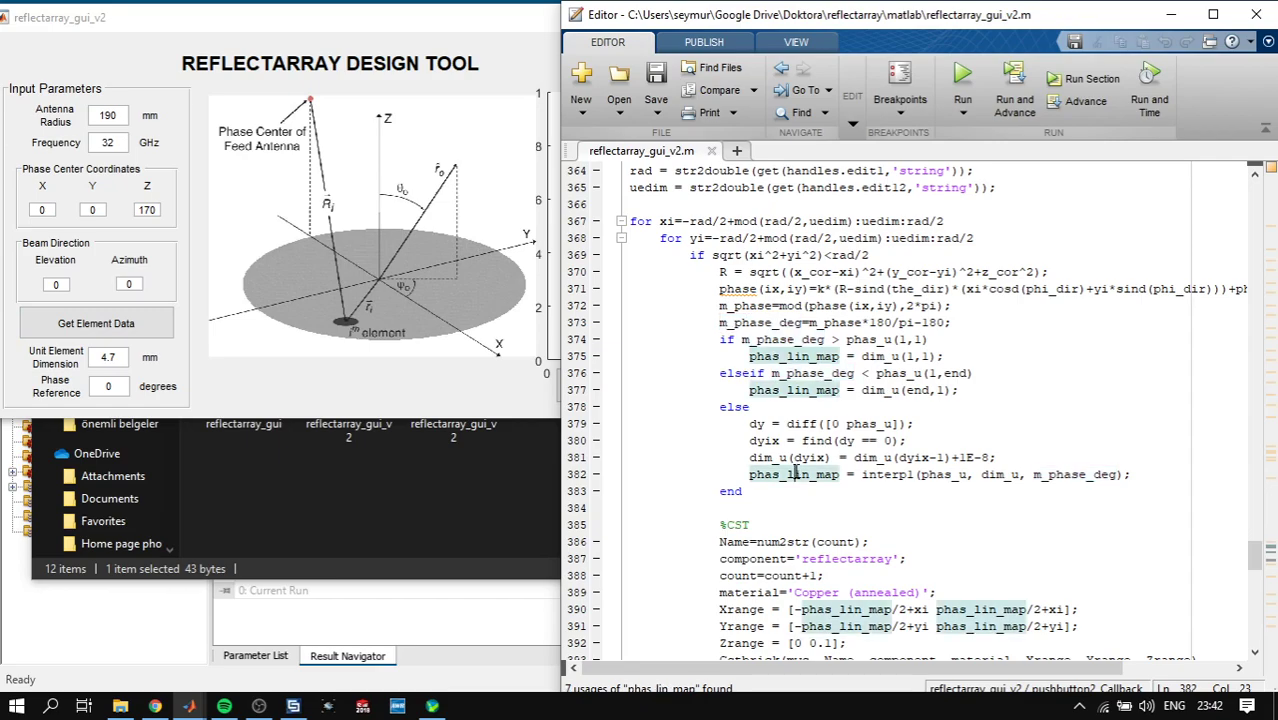
{"action": "scroll", "scroll_direction": "down", "scroll_amount": 3}
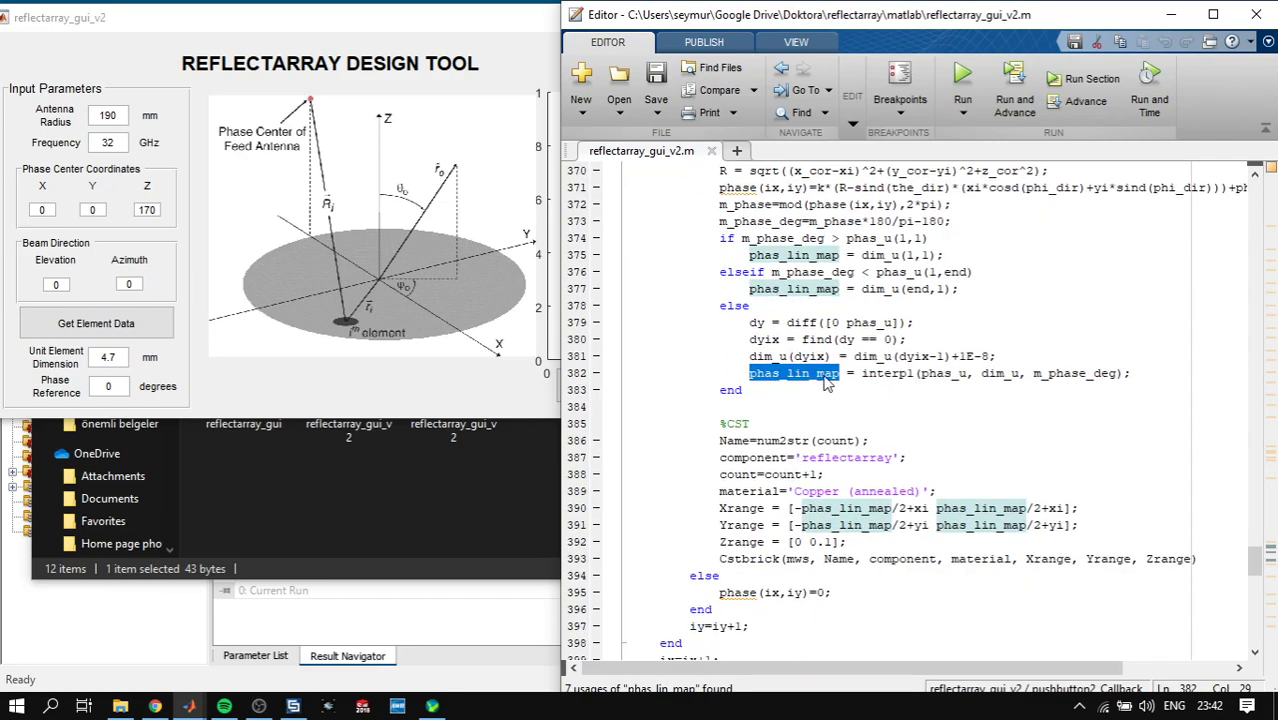
{"action": "mouse_move", "coordinate": [770, 383]}
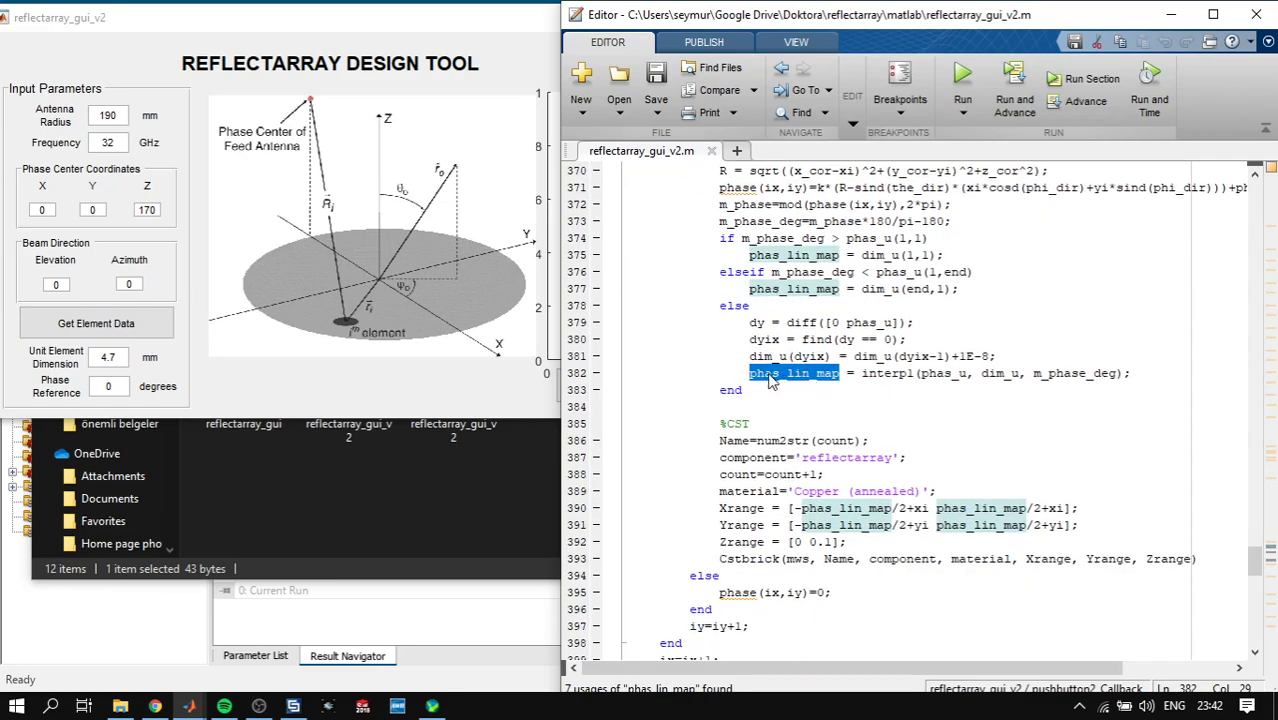
{"action": "scroll", "scroll_direction": "down", "scroll_amount": 3}
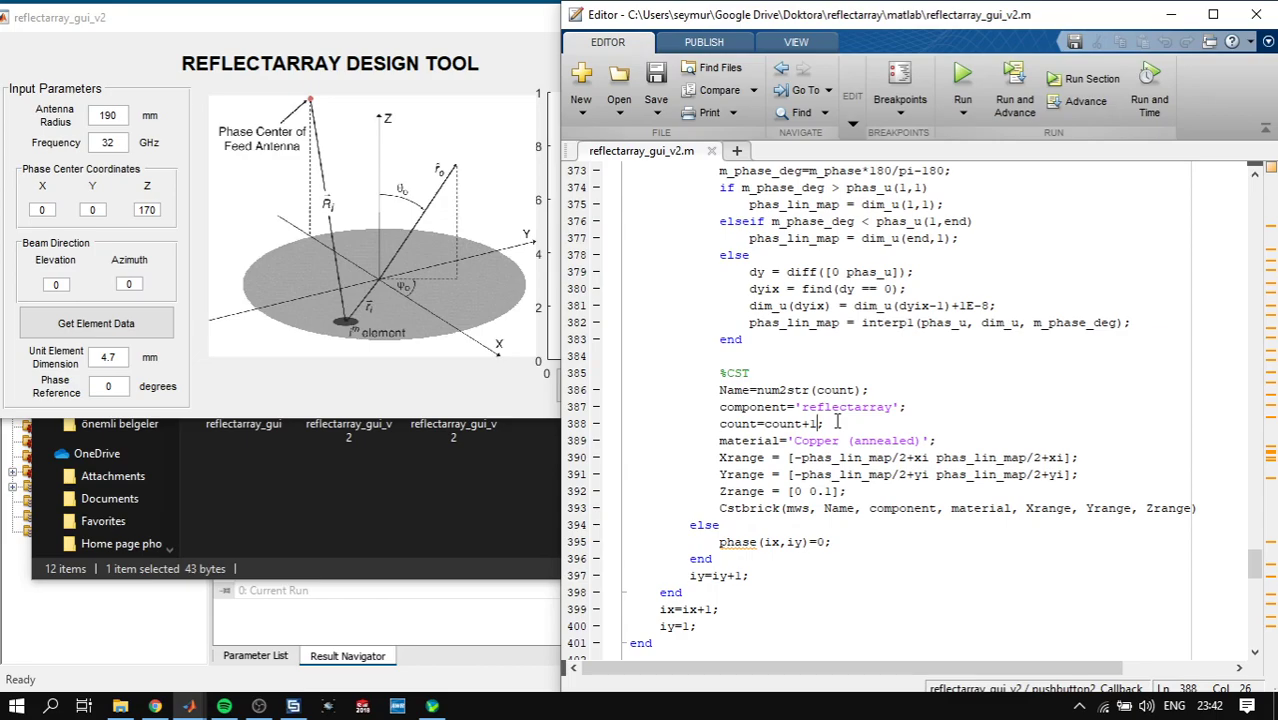
{"action": "mouse_move", "coordinate": [367, 250]}
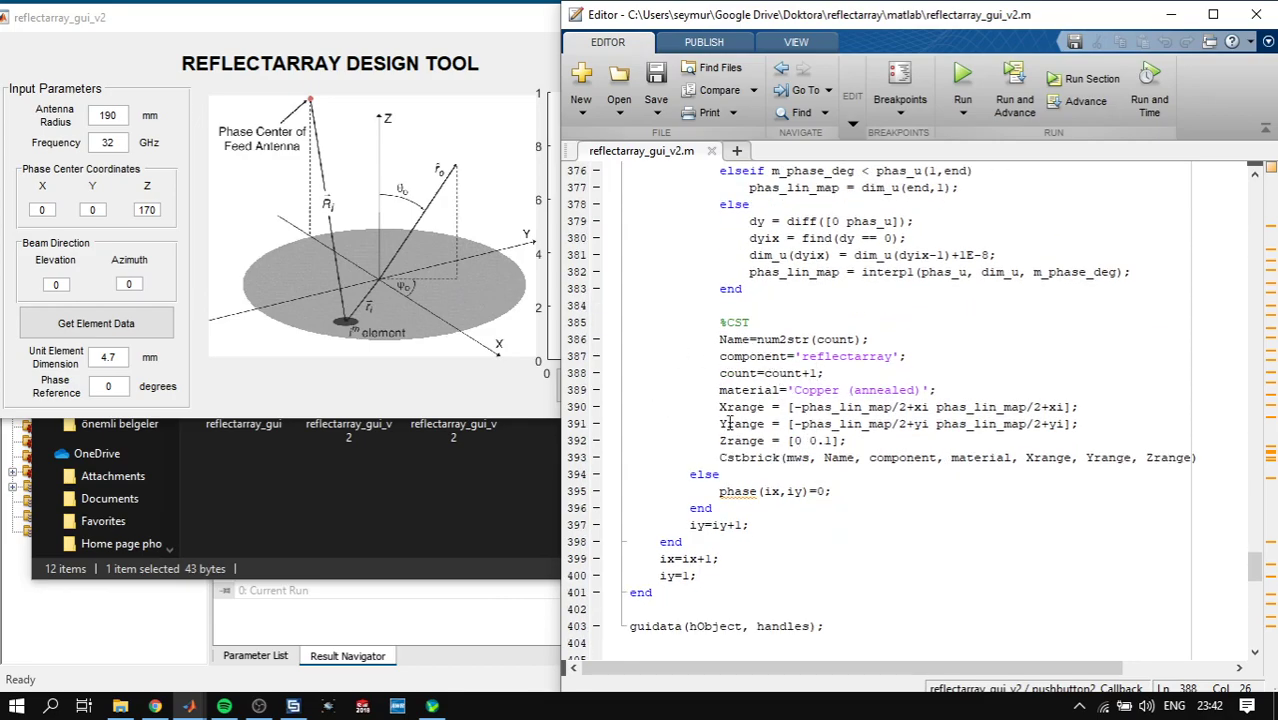
{"action": "left_click_drag", "start_coordinate": [719, 407], "coordinate": [773, 441]}
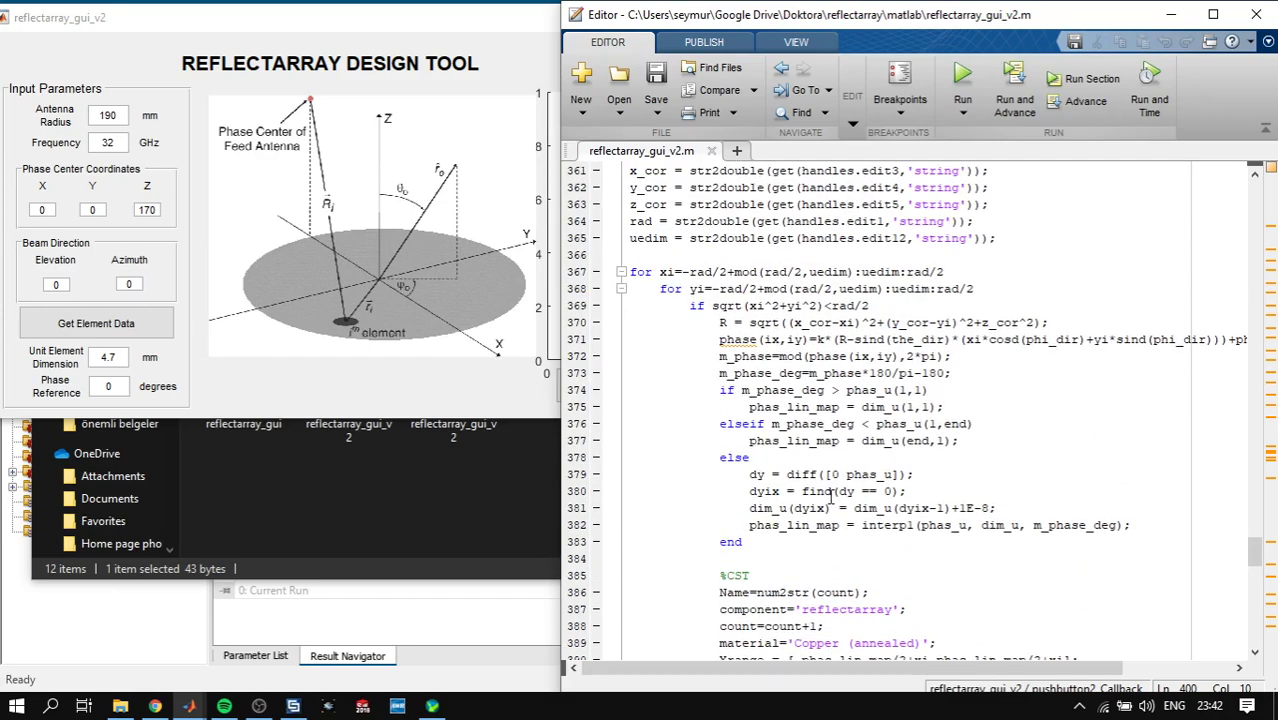
{"action": "scroll", "scroll_direction": "down", "scroll_amount": 3}
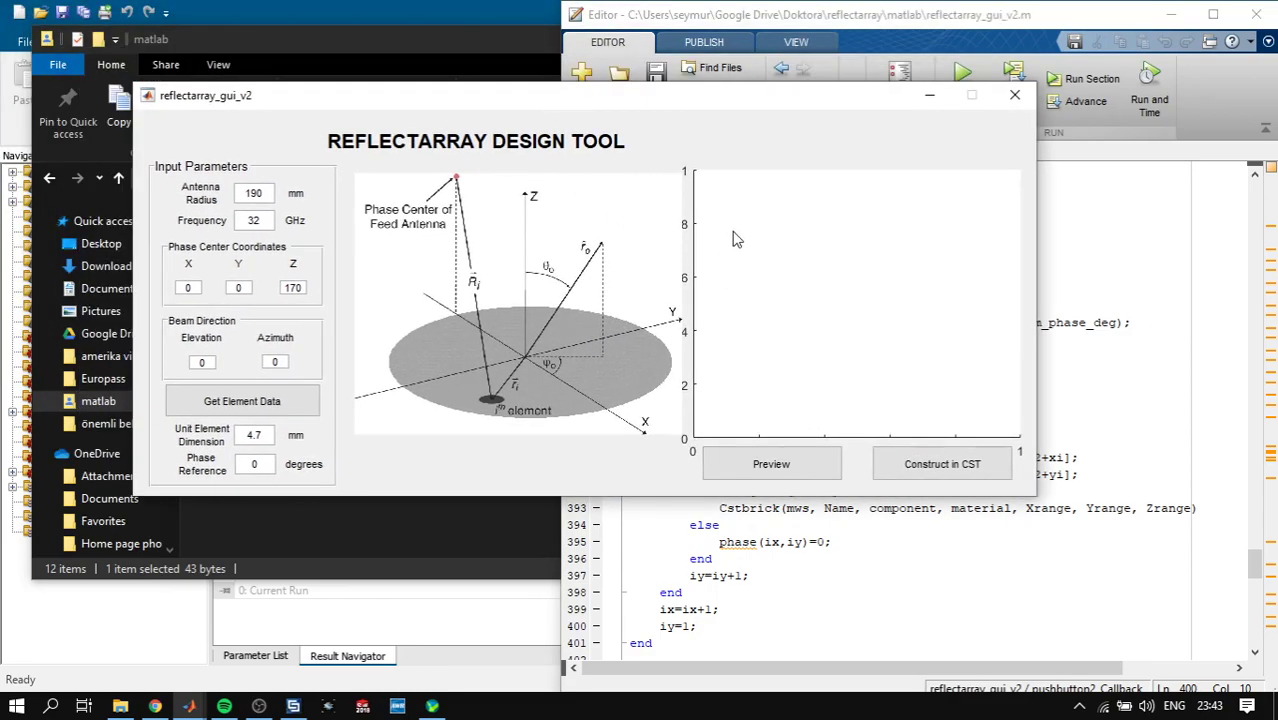
{"action": "mouse_move", "coordinate": [650, 247]}
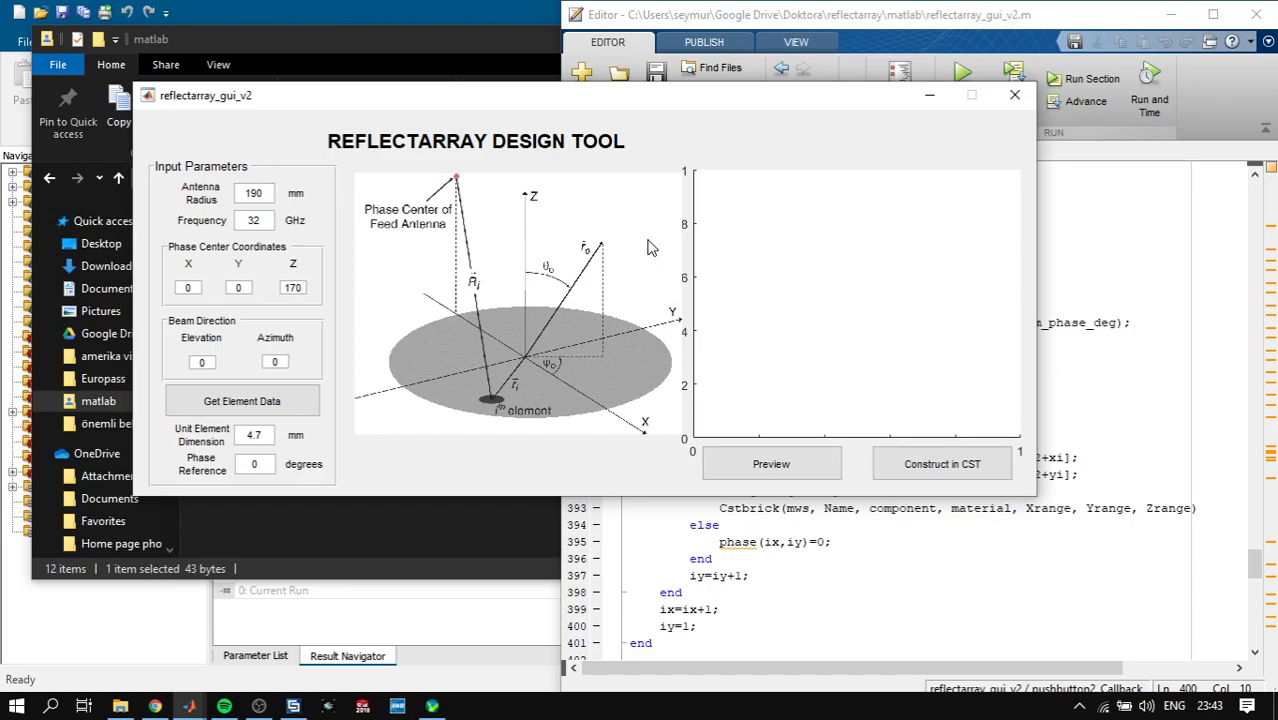
{"action": "mouse_move", "coordinate": [600, 270]}
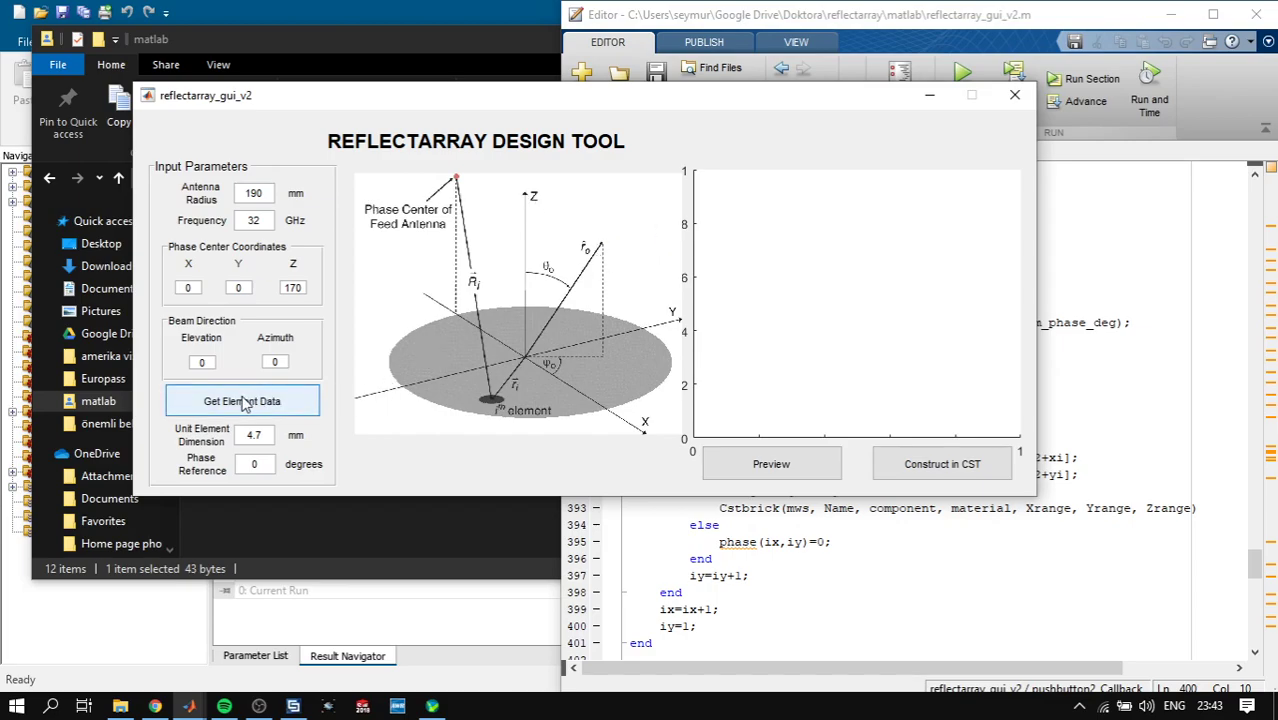
Load element data, preview the concentric-ring phase map, and start building the array in CST
{"action": "left_click", "coordinate": [242, 401]}
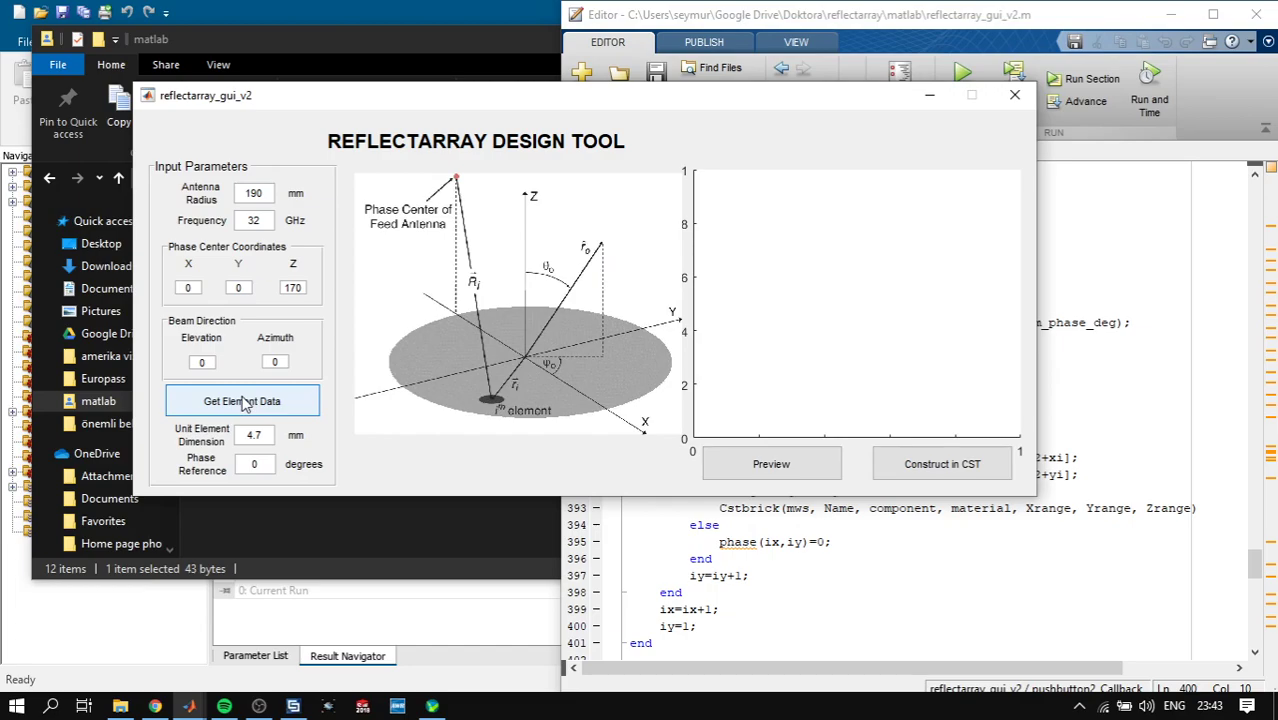
{"action": "left_click", "coordinate": [242, 401]}
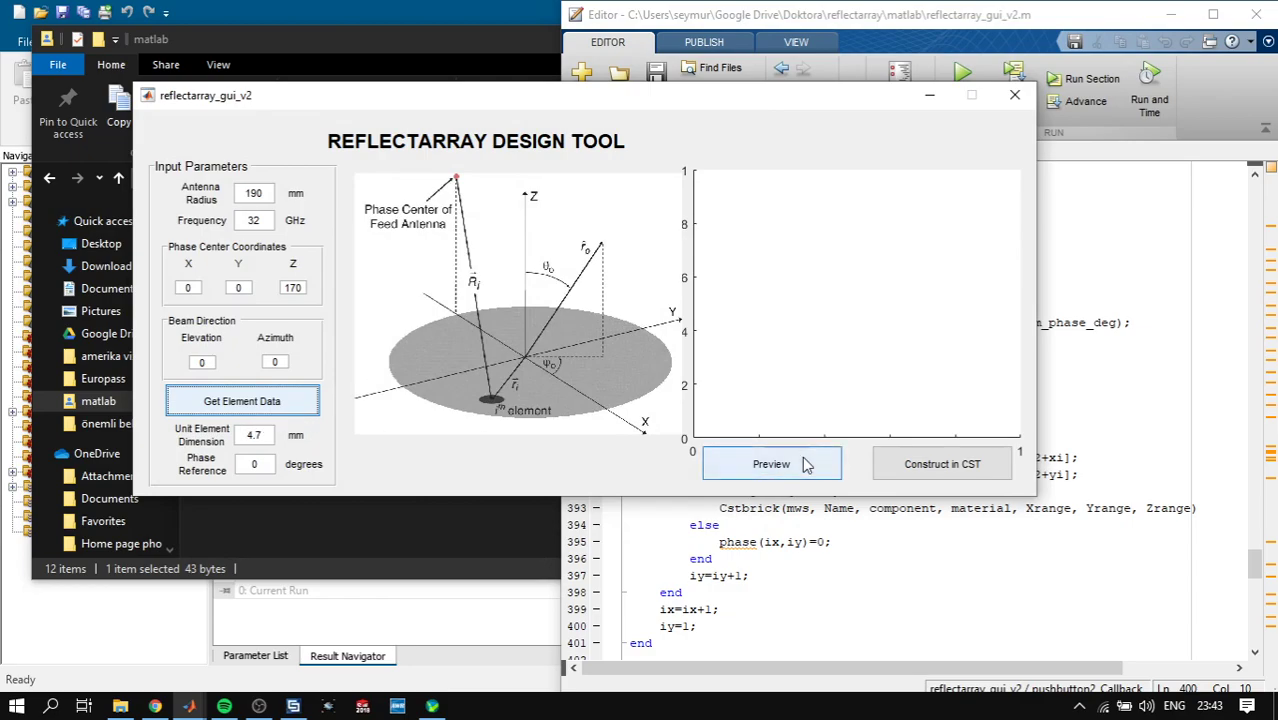
{"action": "left_click", "coordinate": [771, 463]}
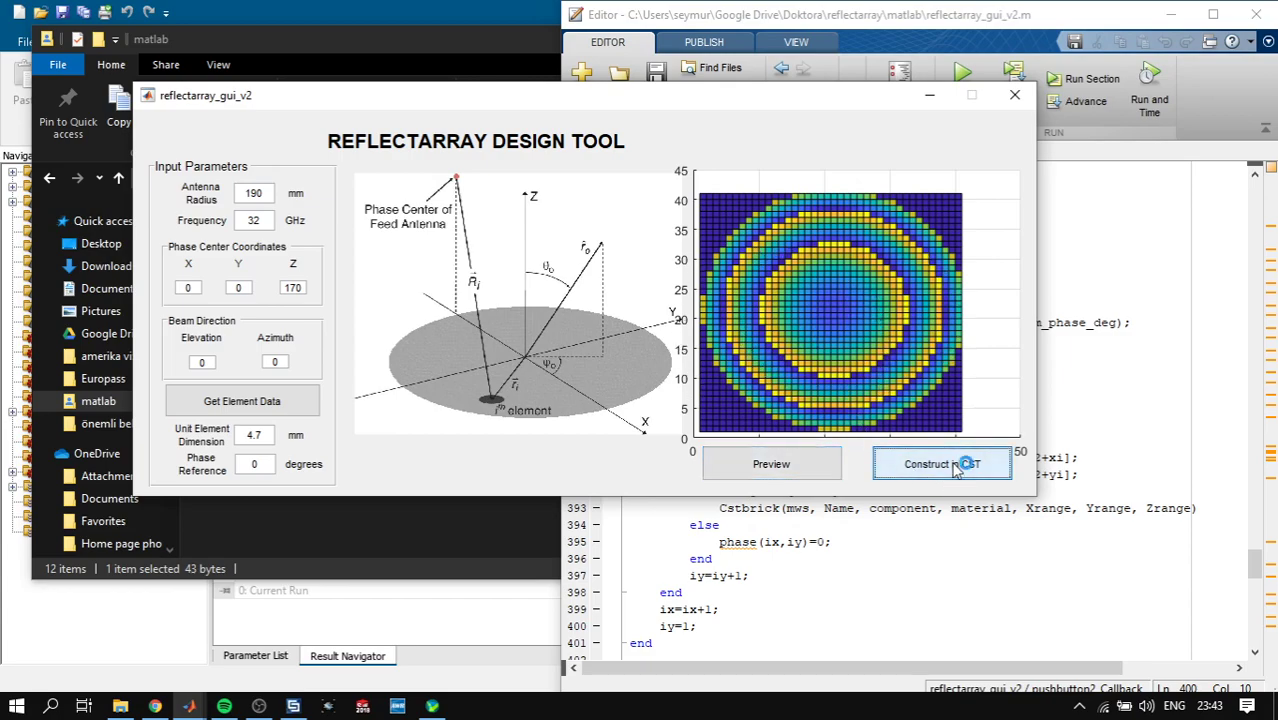
{"action": "left_click", "coordinate": [941, 463]}
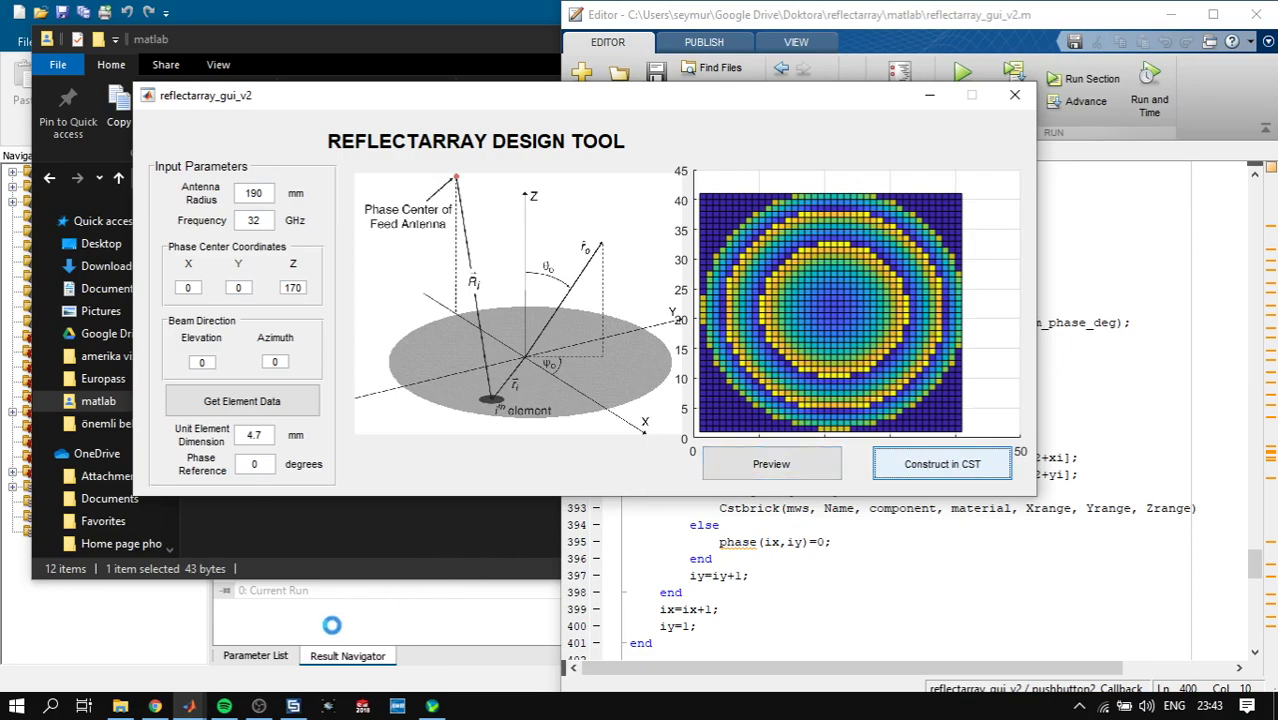
Watch the first square patch bricks appear in CST's Untitled_1 project
{"action": "left_click", "coordinate": [941, 463]}
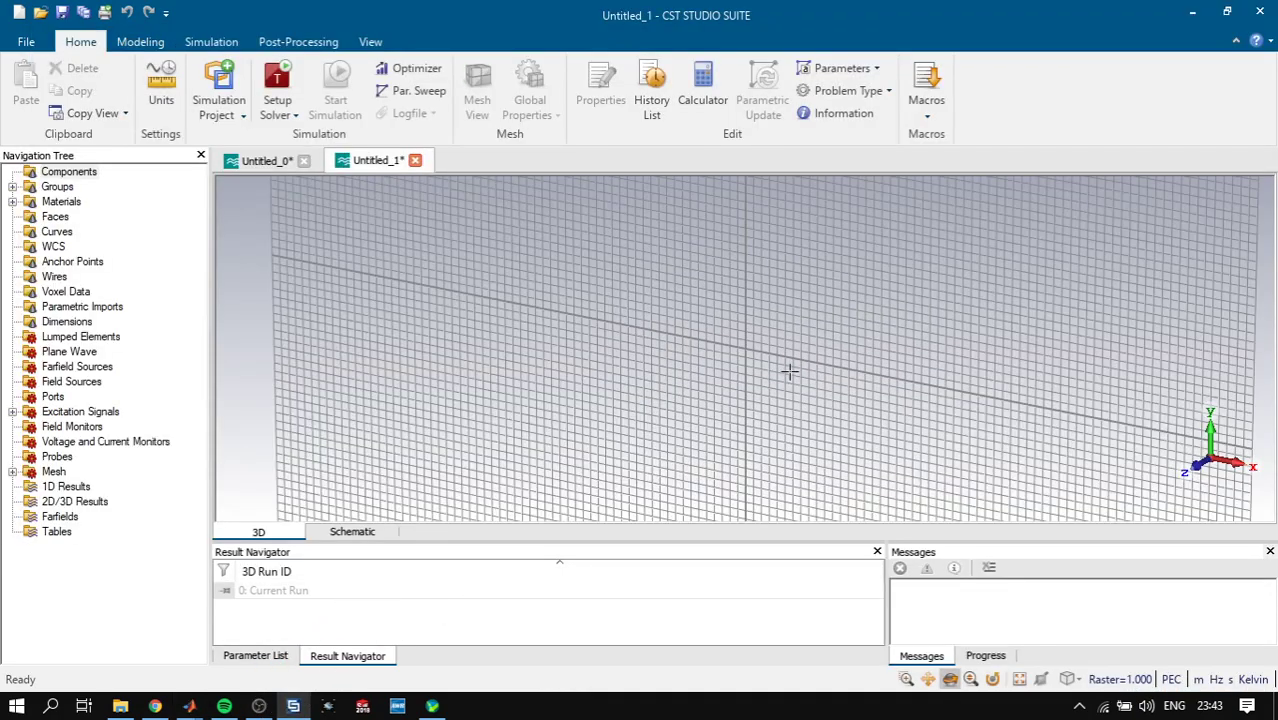
{"action": "left_click", "coordinate": [477, 90]}
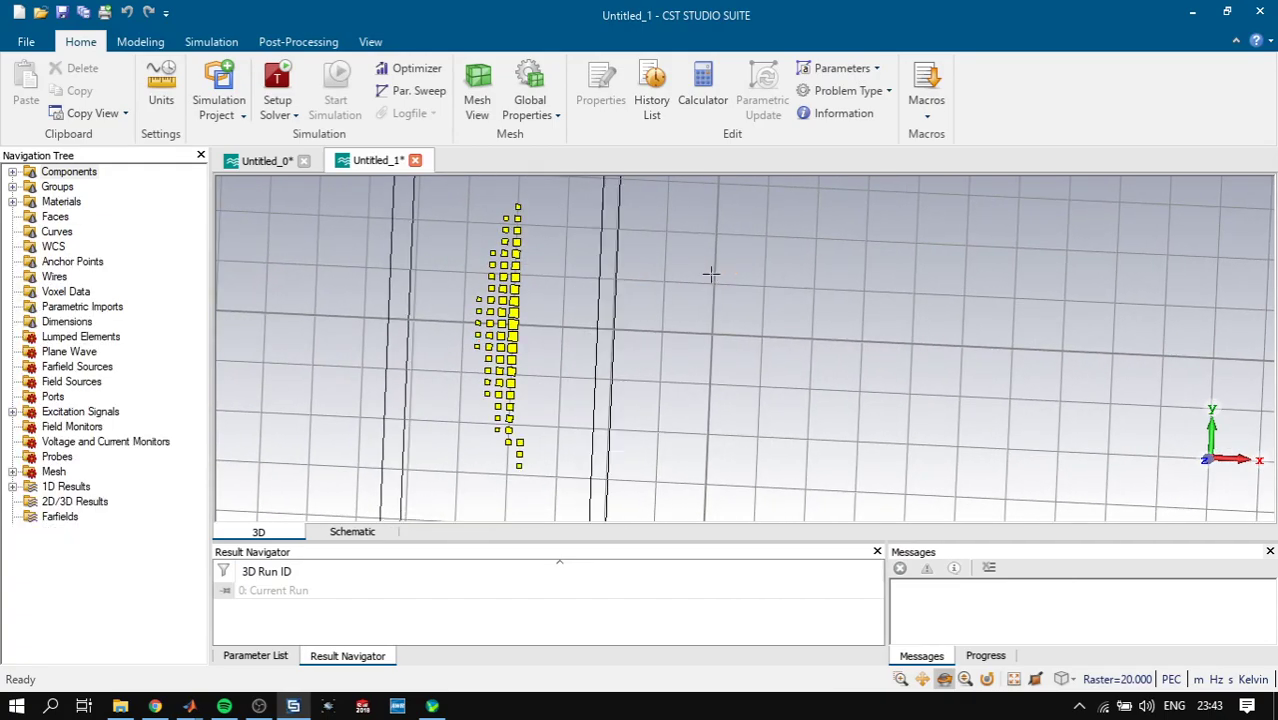
{"action": "left_click", "coordinate": [265, 160]}
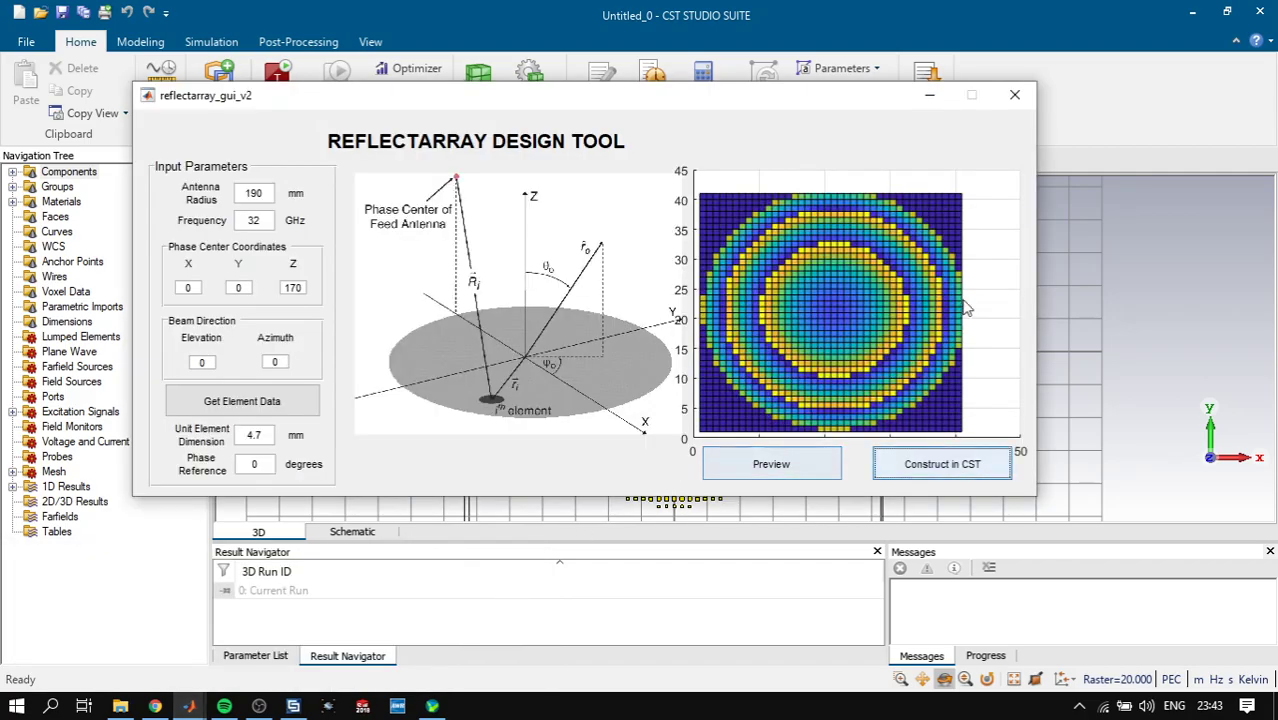
Preview the ring phase map with phase reference 10, then refresh it for 11 degrees
{"action": "left_click", "coordinate": [941, 463]}
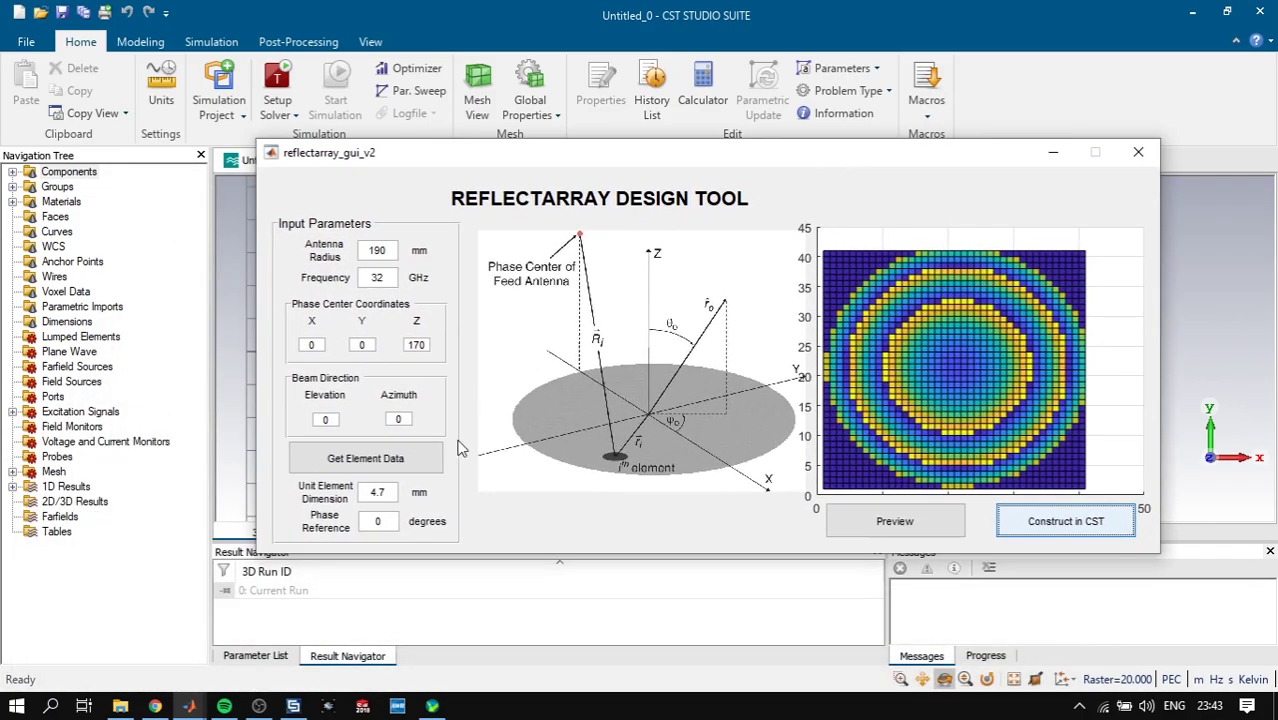
{"action": "left_click", "coordinate": [378, 521]}
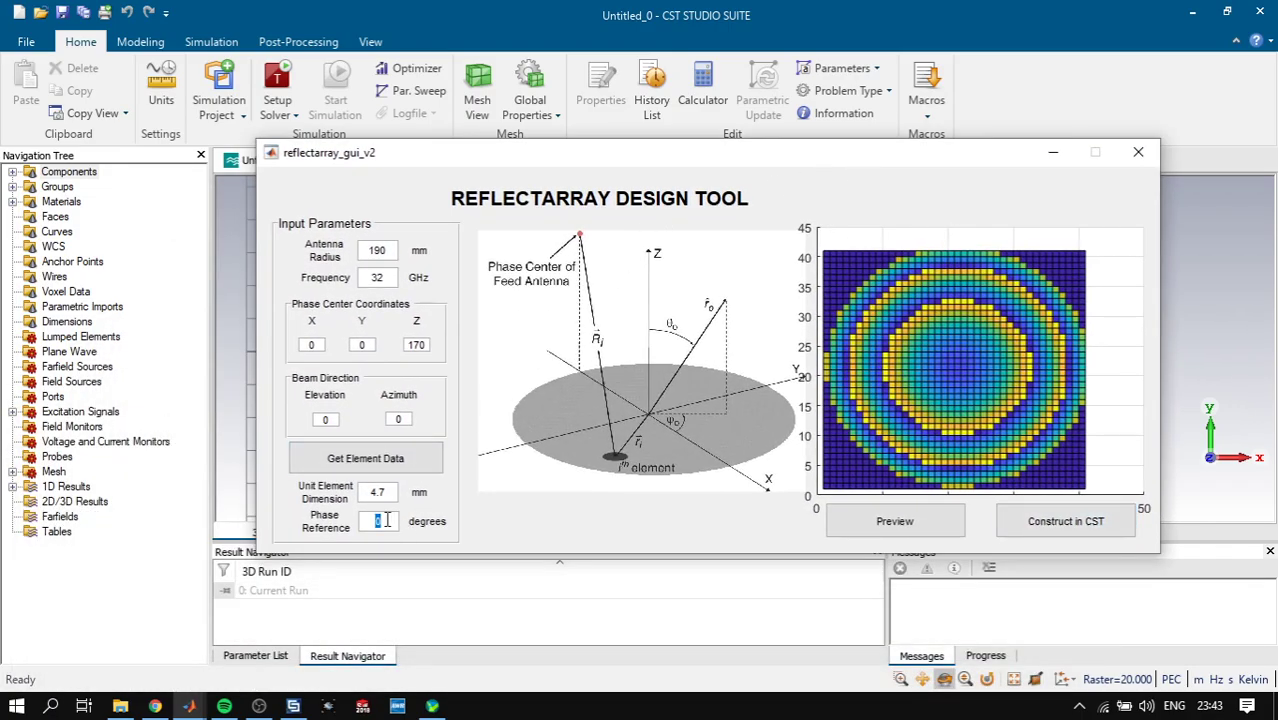
{"action": "type", "text": "10"}
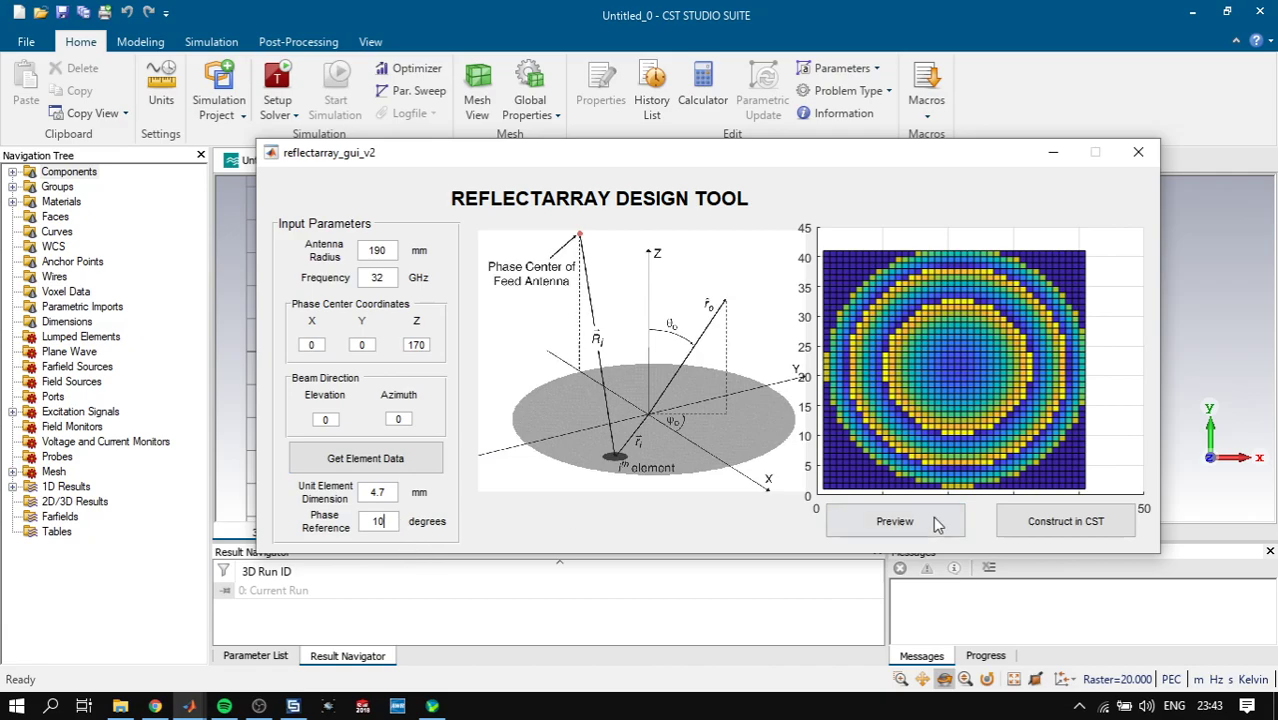
{"action": "left_click", "coordinate": [894, 521]}
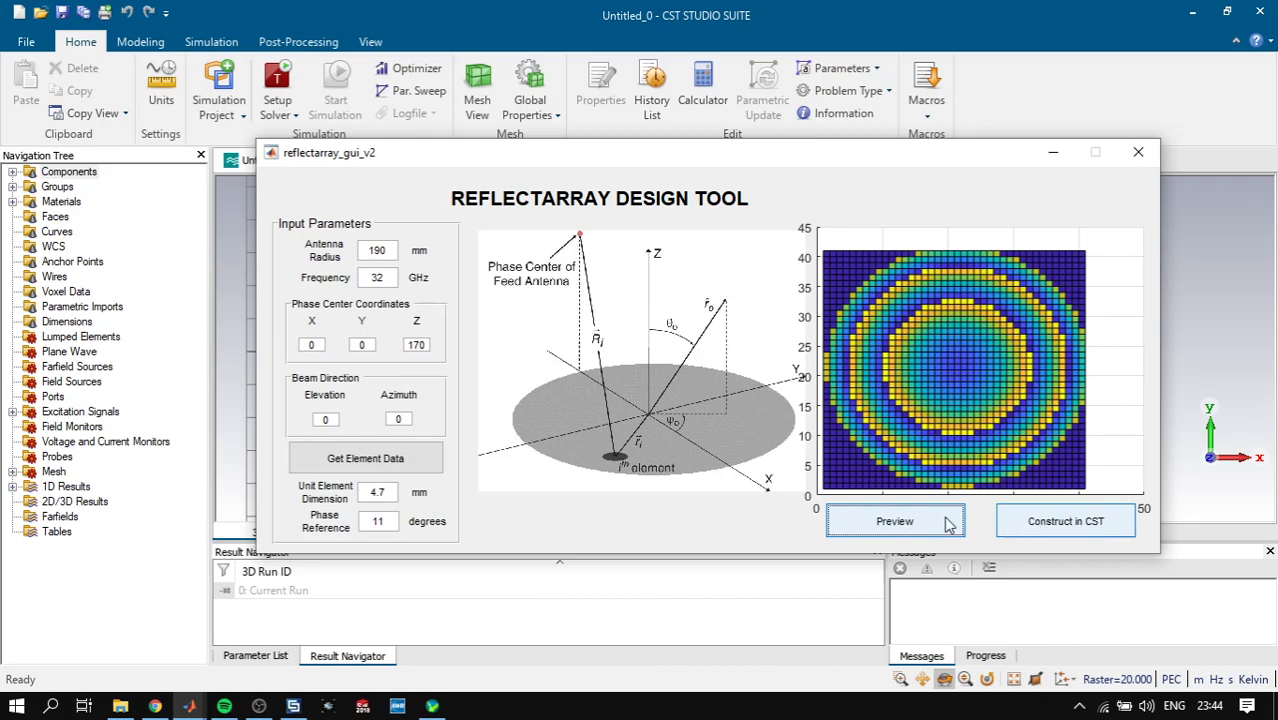
{"action": "left_click", "coordinate": [1065, 521]}
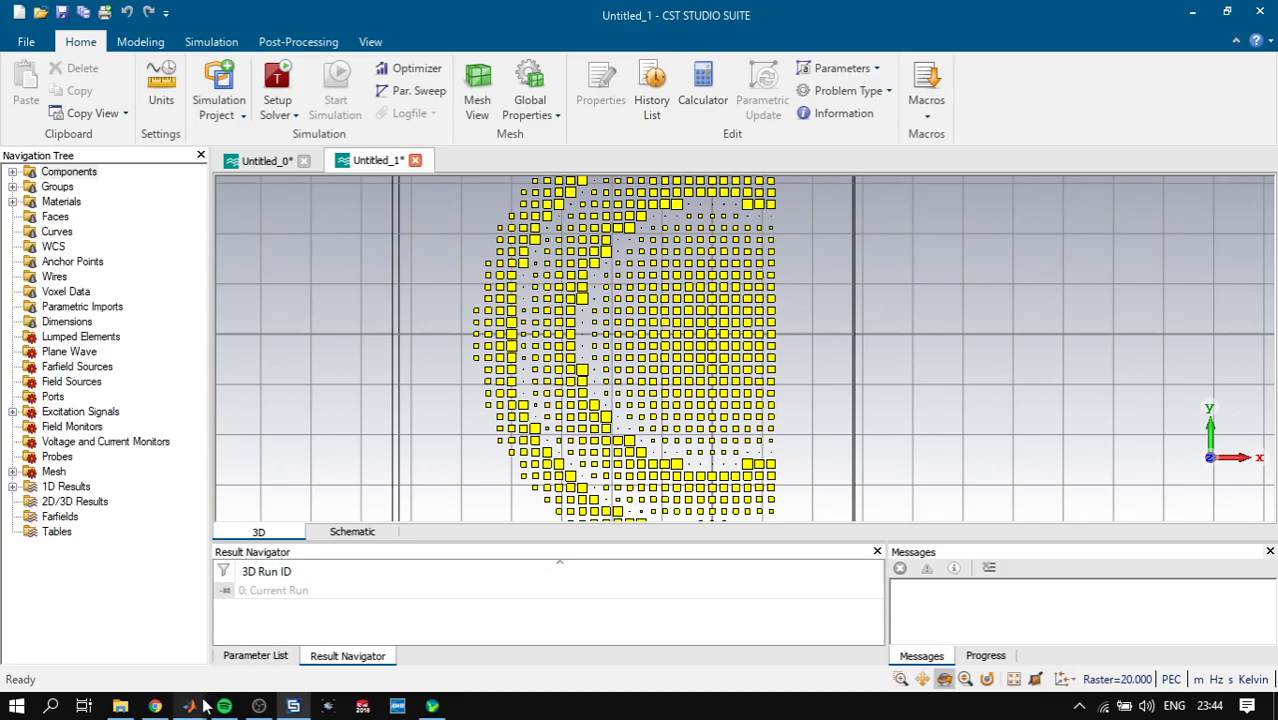
{"action": "left_click", "coordinate": [189, 706]}
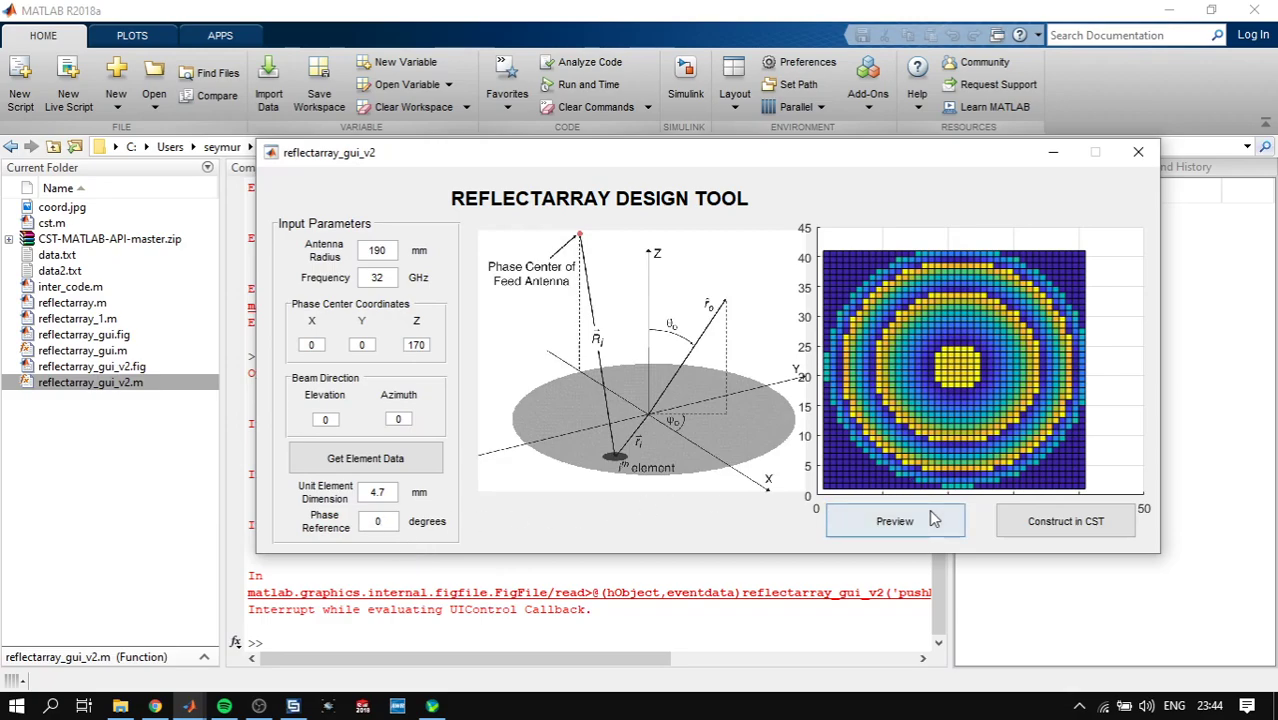
Redraw the ring phase map for 10-degree and then 12-degree phase references
{"action": "left_click", "coordinate": [894, 520]}
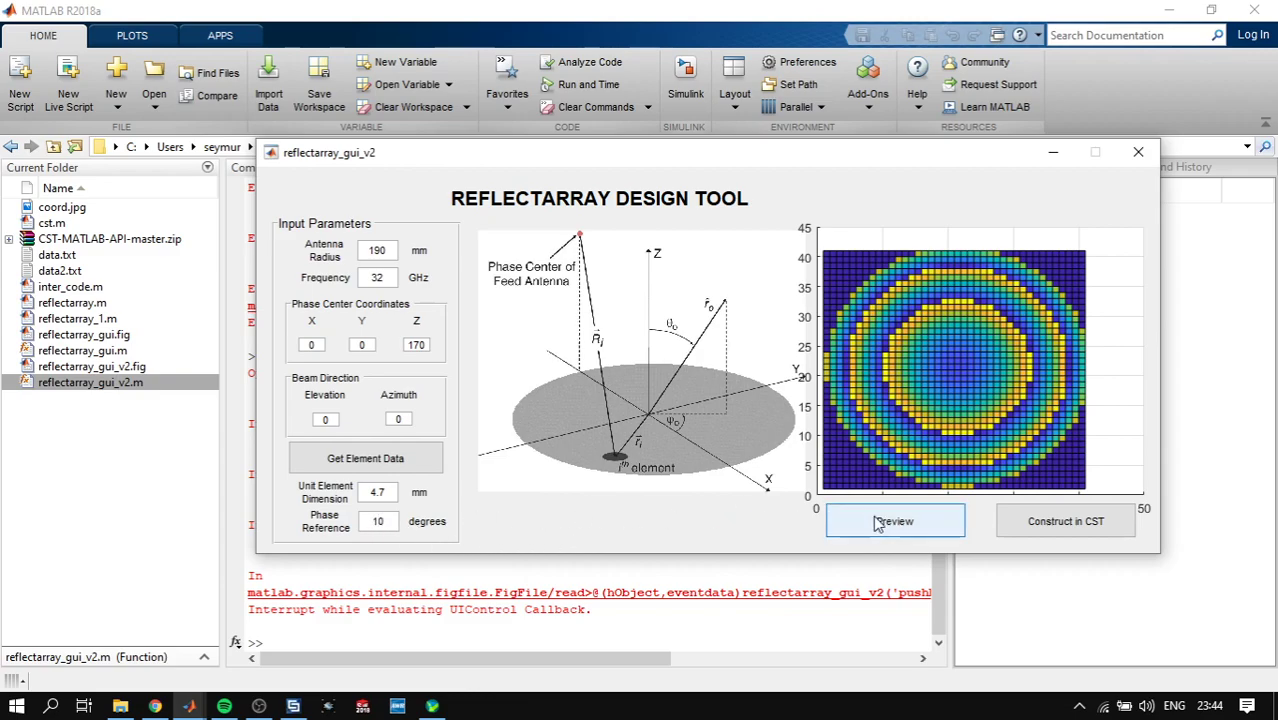
{"action": "left_click", "coordinate": [894, 521]}
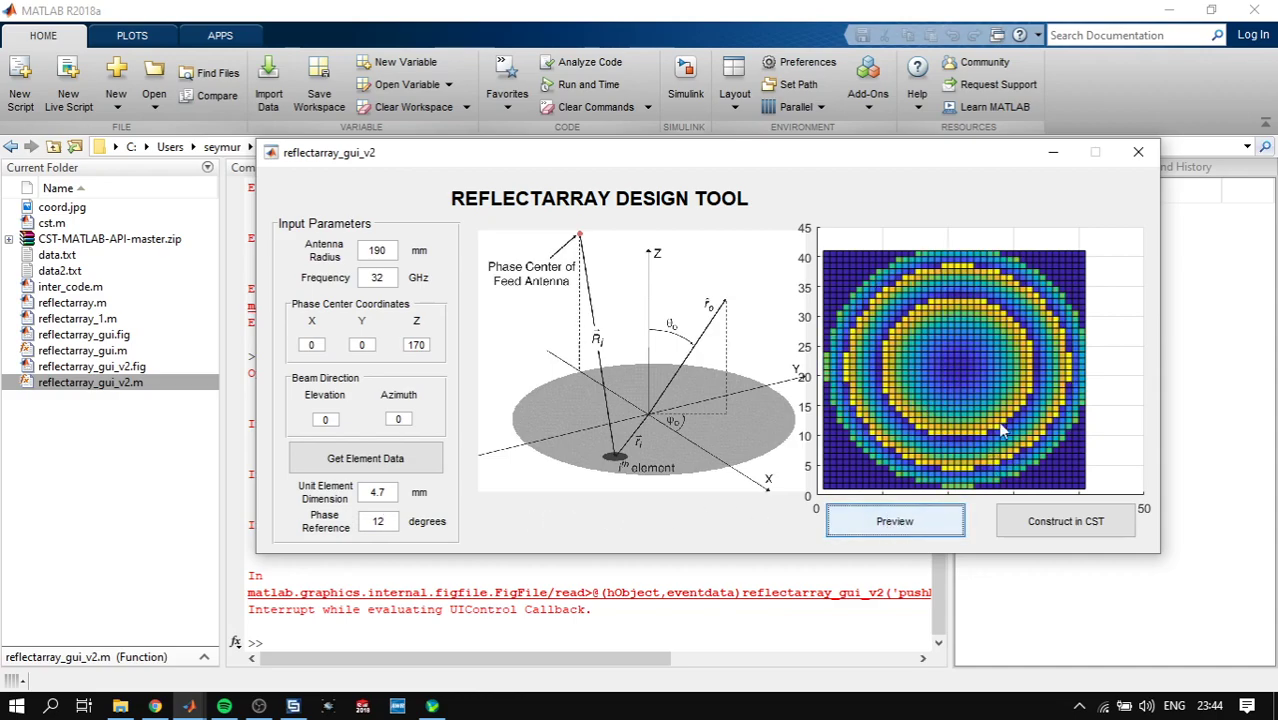
Preview the phase maps for 5 mm and 2 mm elements, then for 4.7 mm again
{"action": "left_click", "coordinate": [378, 491]}
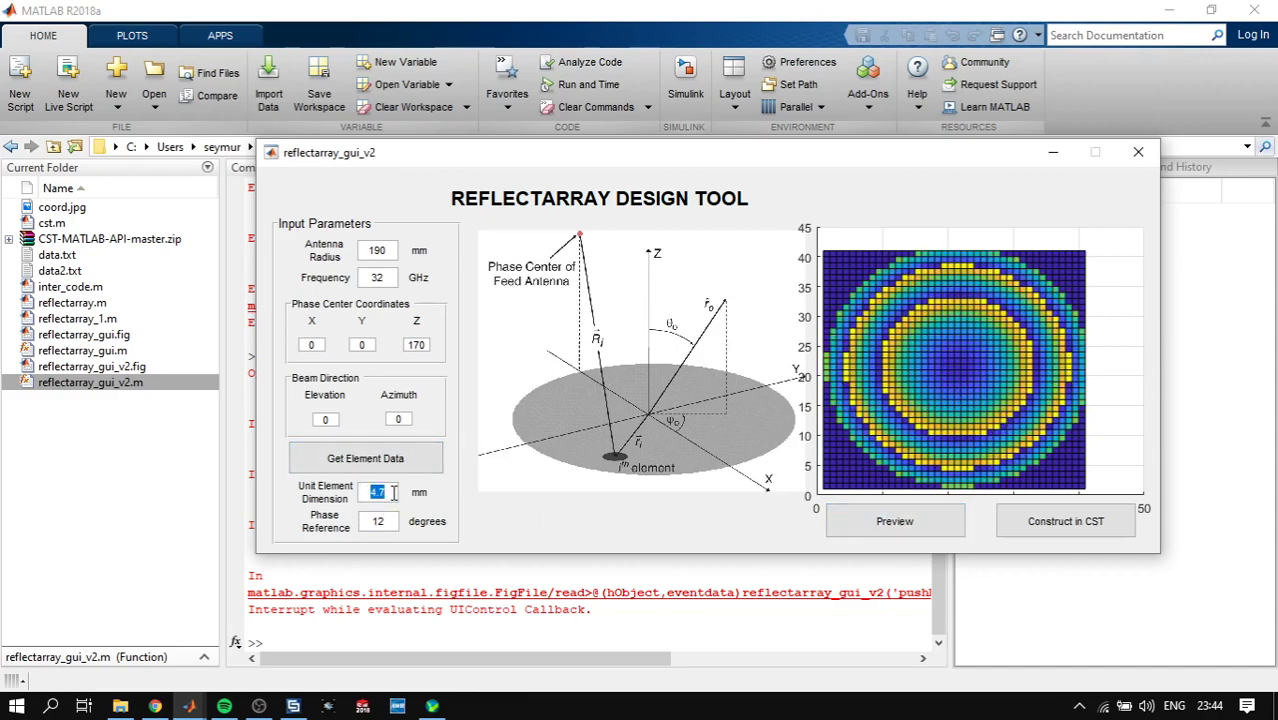
{"action": "left_click", "coordinate": [893, 520]}
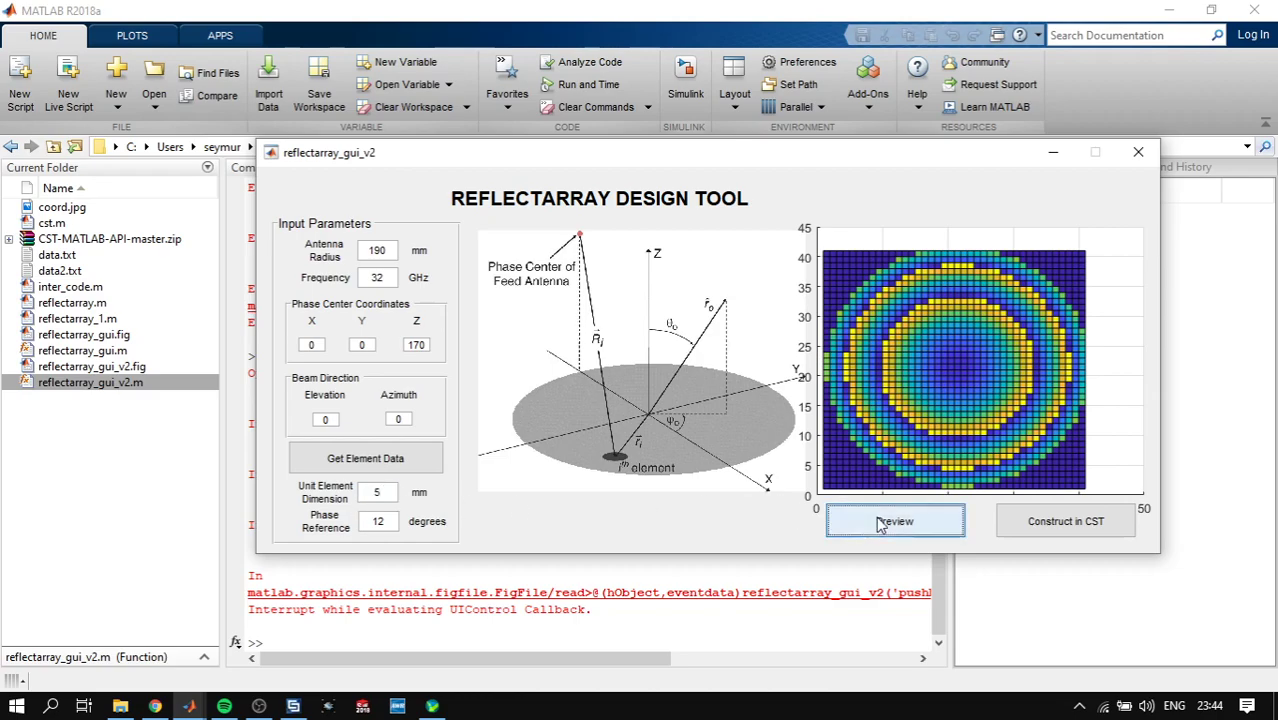
{"action": "left_click", "coordinate": [894, 521]}
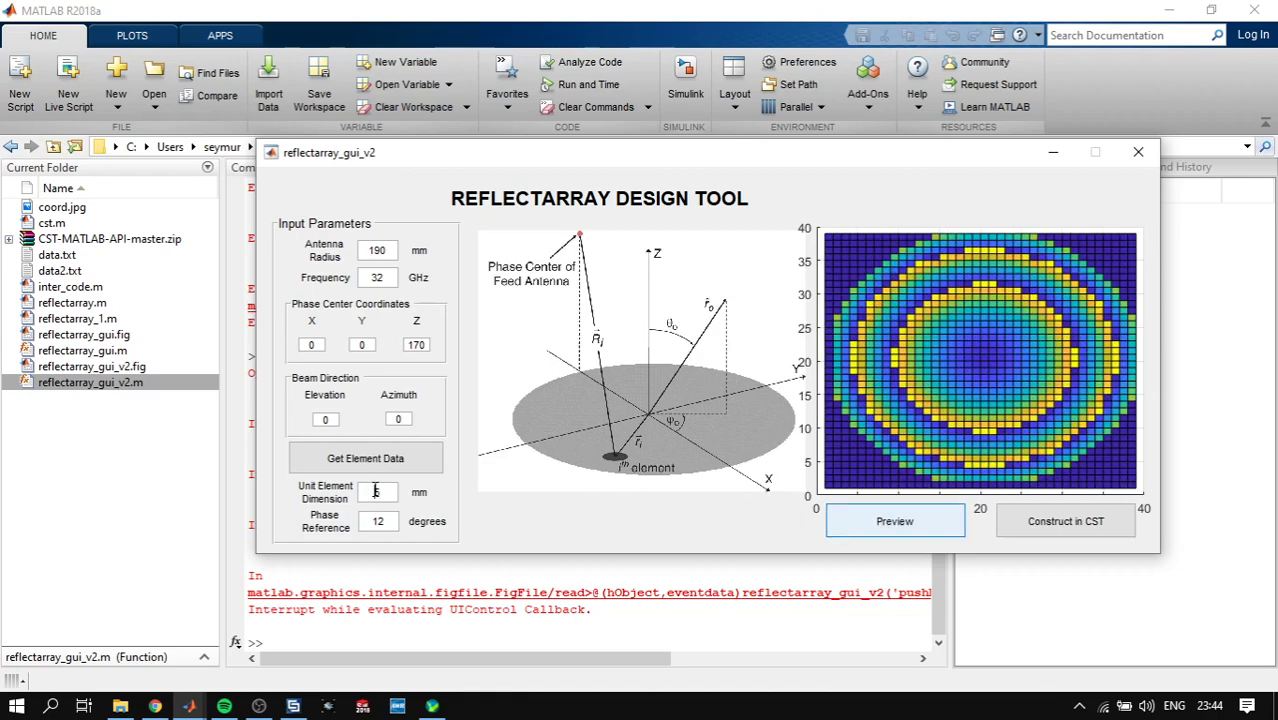
{"action": "type", "text": "5"}
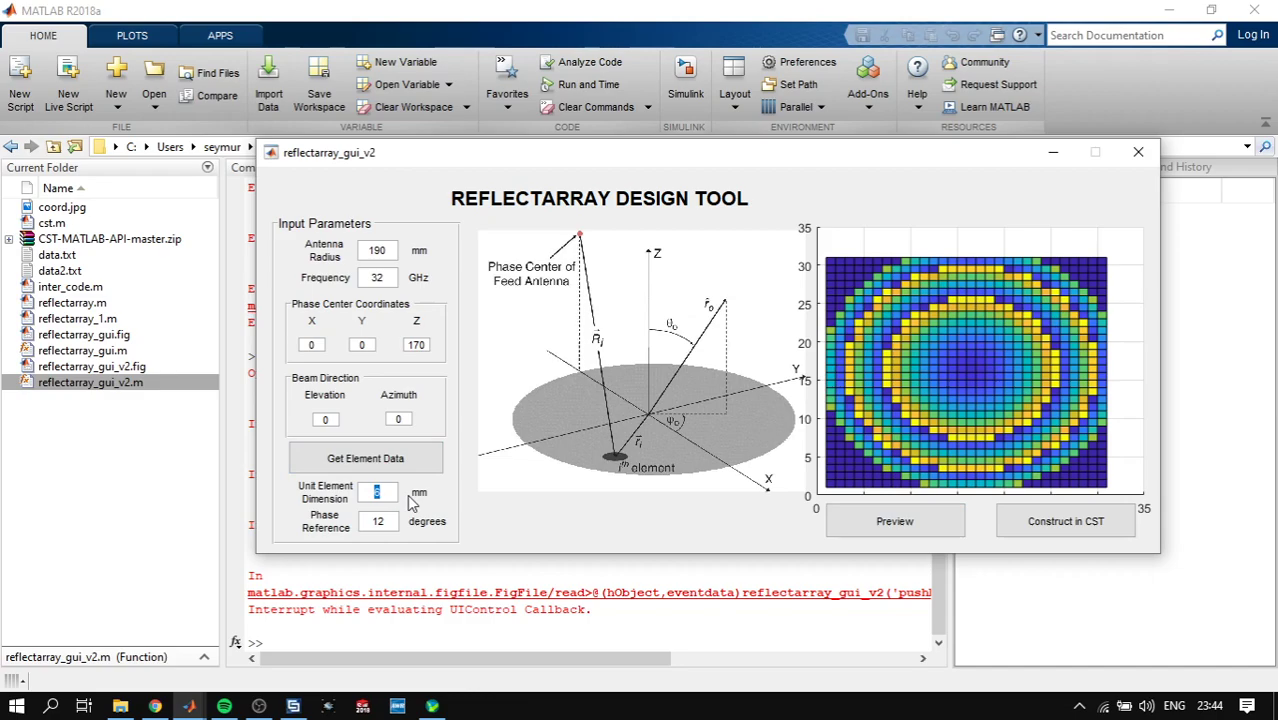
{"action": "left_click", "coordinate": [894, 520]}
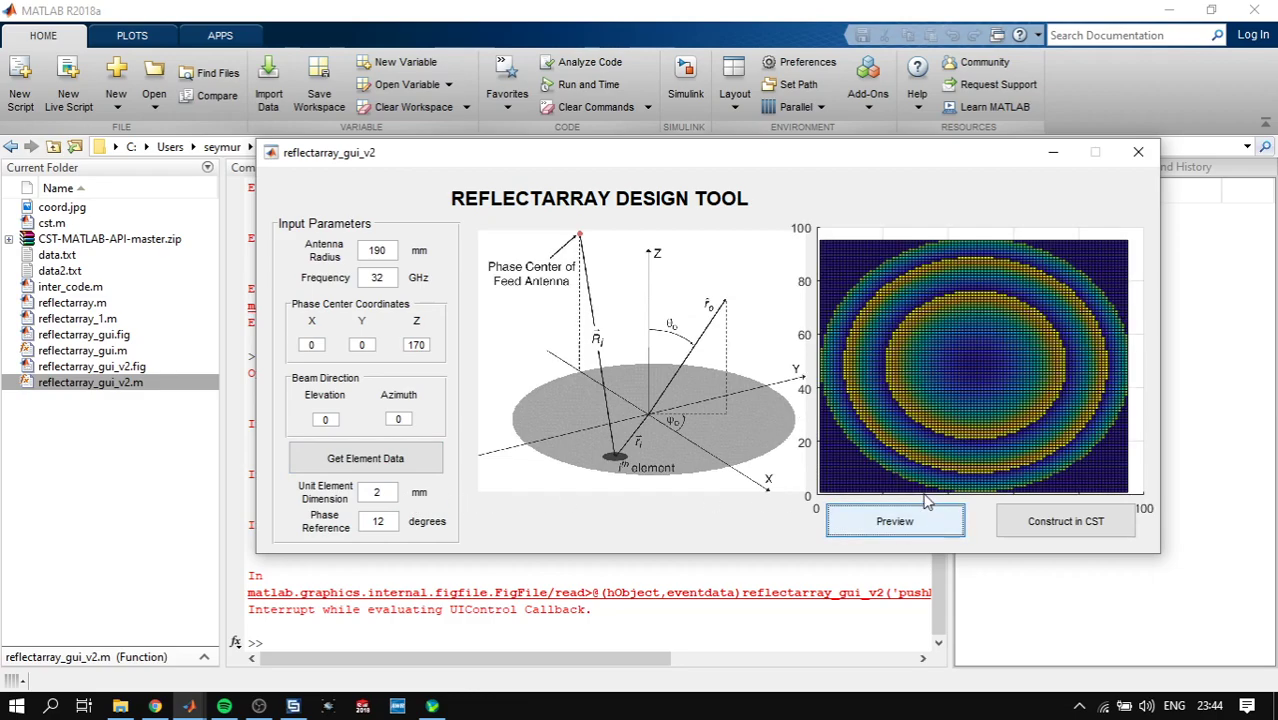
{"action": "mouse_move", "coordinate": [901, 494]}
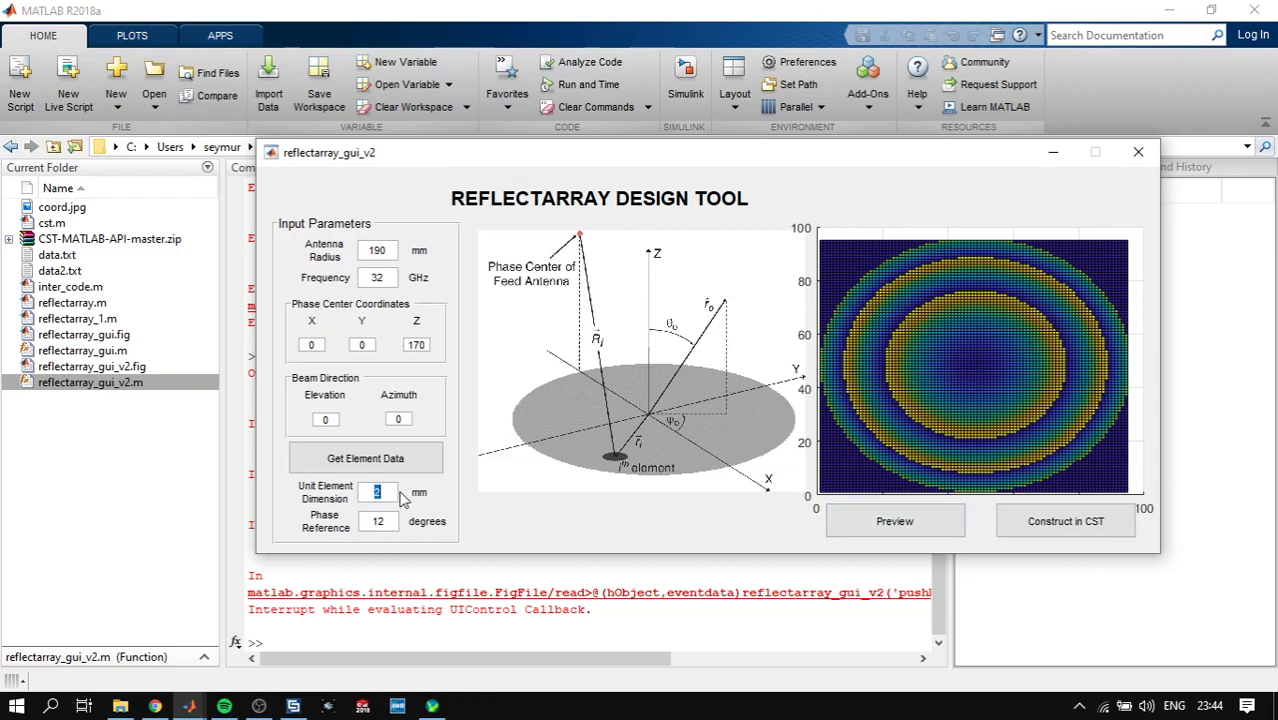
{"action": "type", "text": "4"}
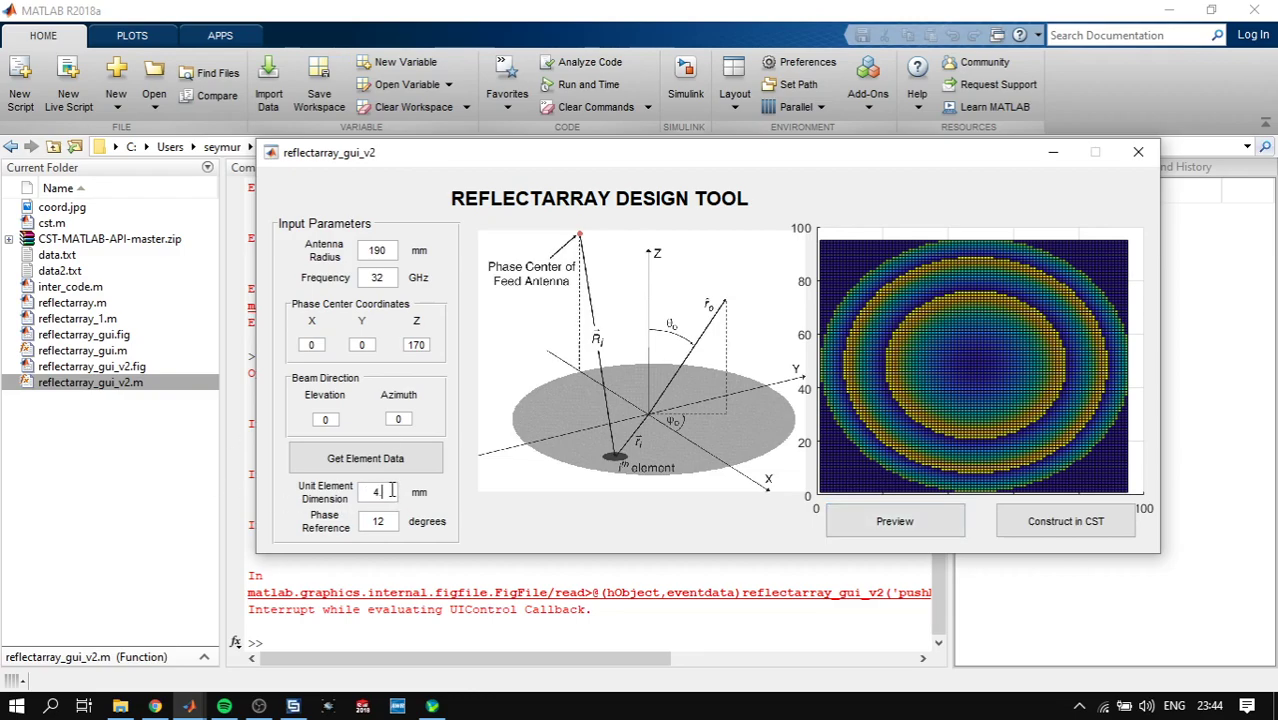
{"action": "left_click", "coordinate": [894, 521]}
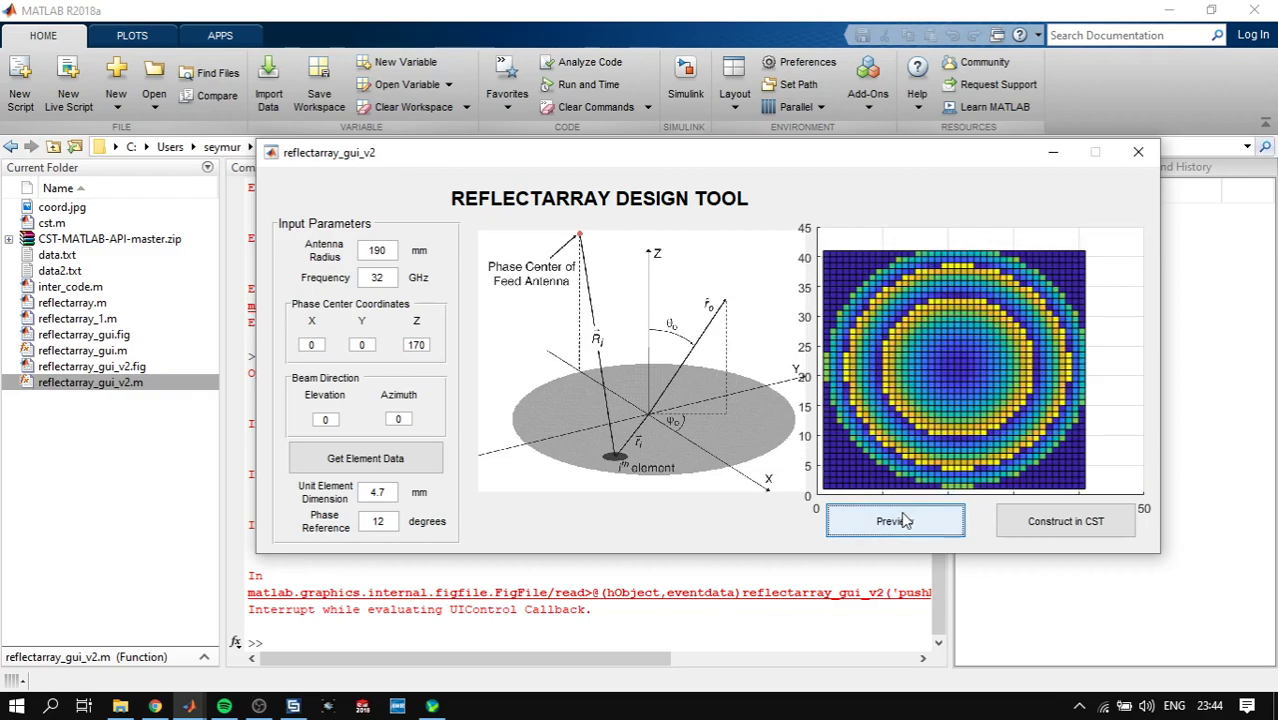
{"action": "mouse_move", "coordinate": [937, 503]}
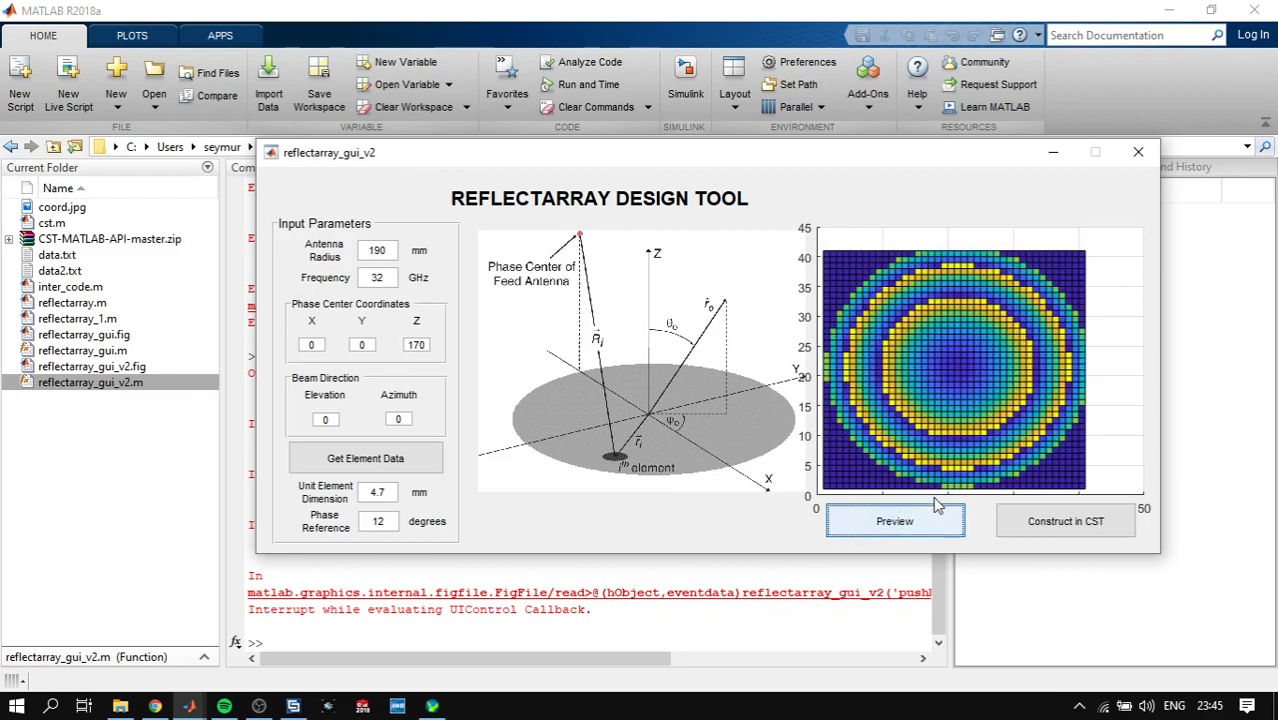